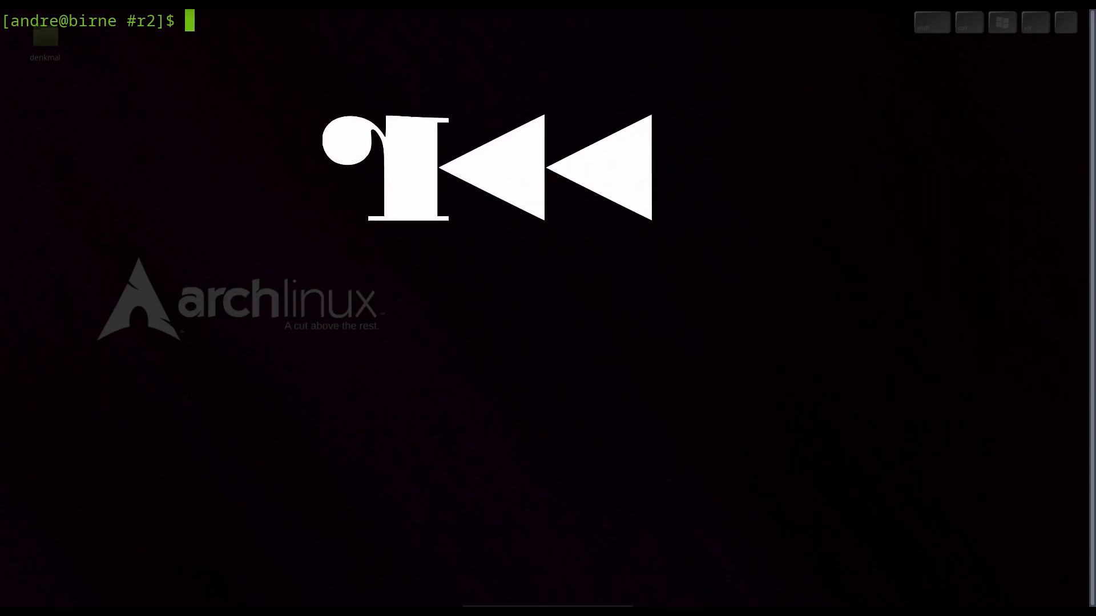
# Launch r2 -w on the gatekeeper binary to open it writable.
pyautogui.write('r2 -w gatekeeper')
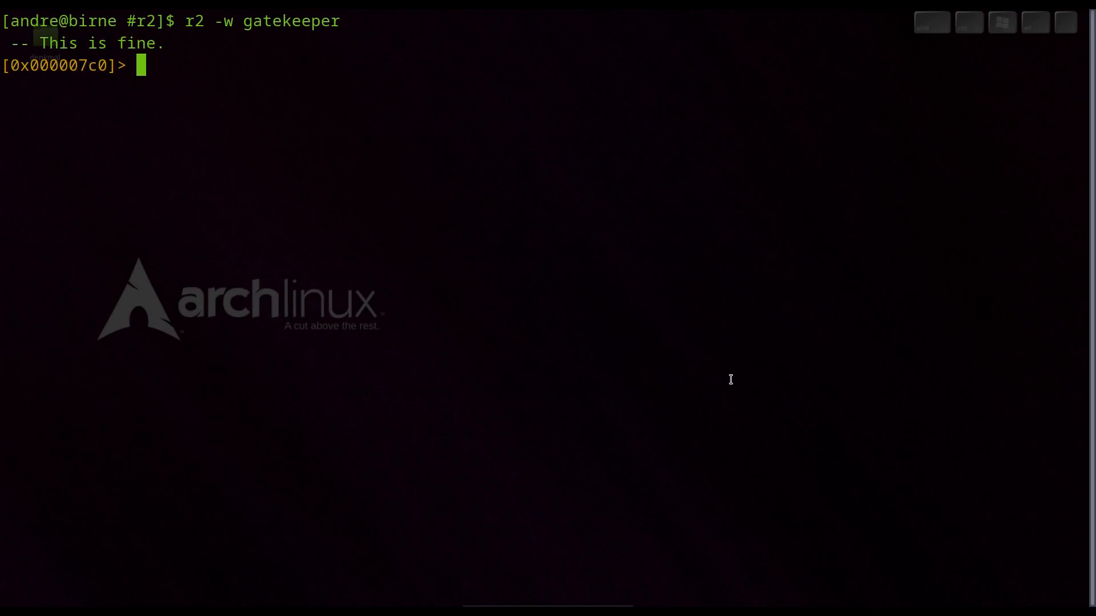
# Print radare2's general help with ?, then the seek command list with s?
pyautogui.write('?')
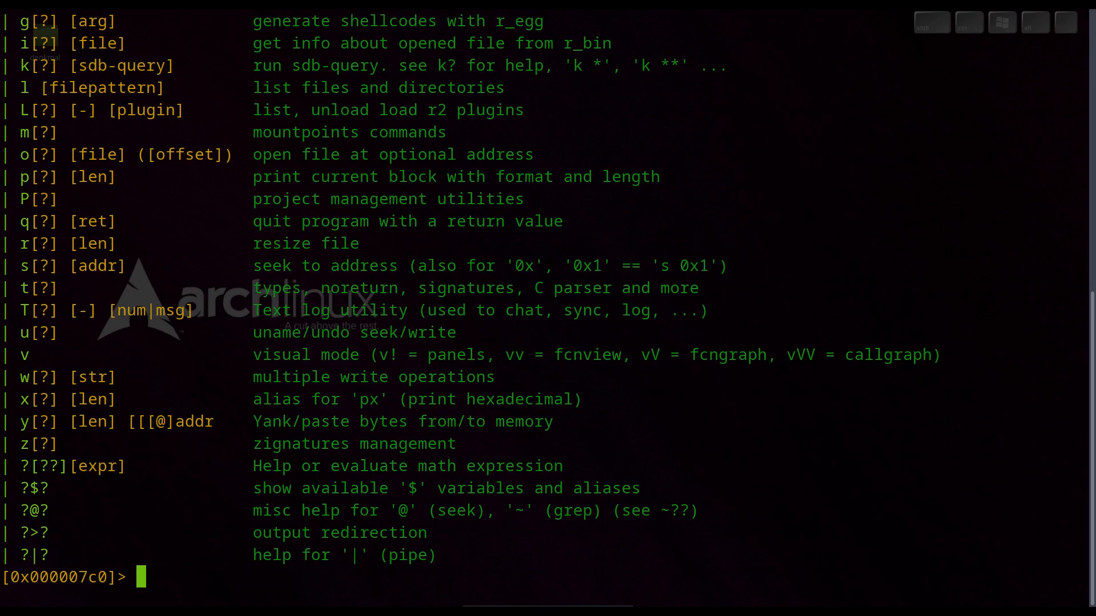
pyautogui.write('s')
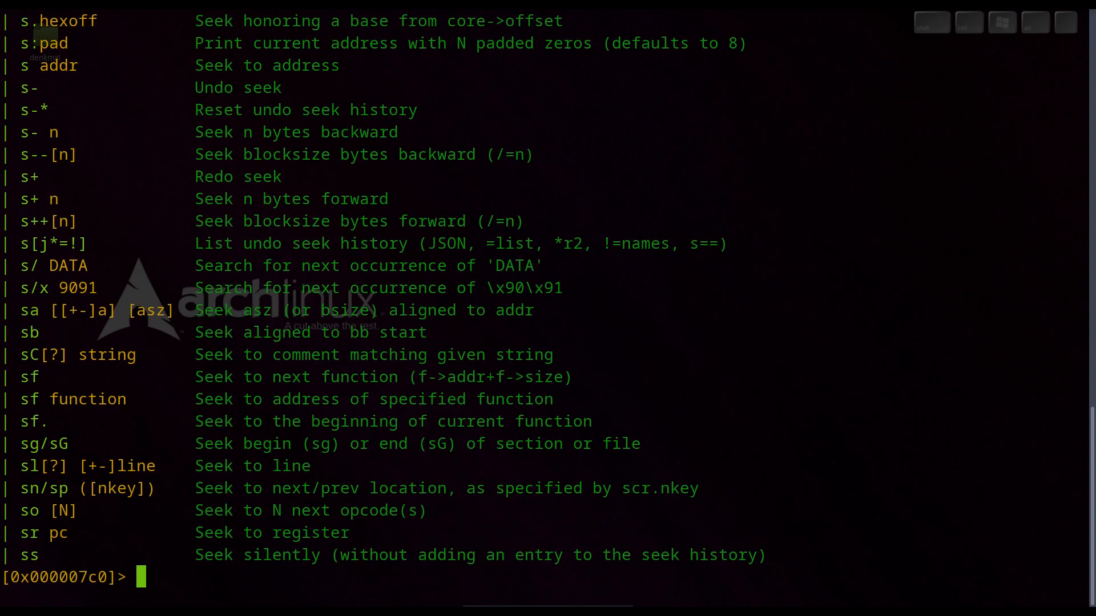
# Dump 11168 bytes from the current address into file aF1l3 with wtf!
pyautogui.write('wtf')
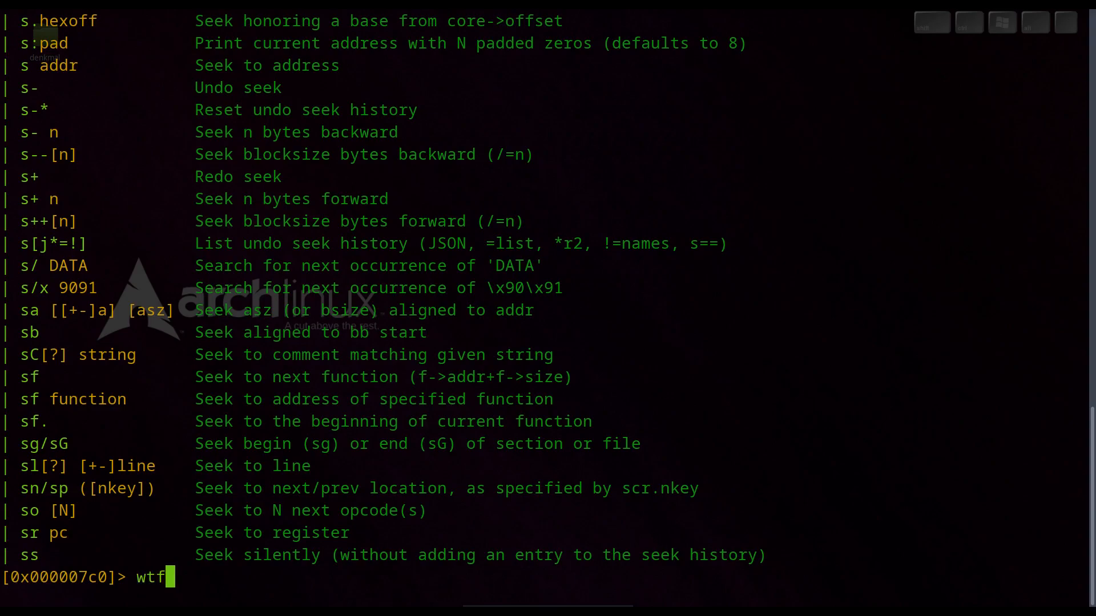
pyautogui.write('!')
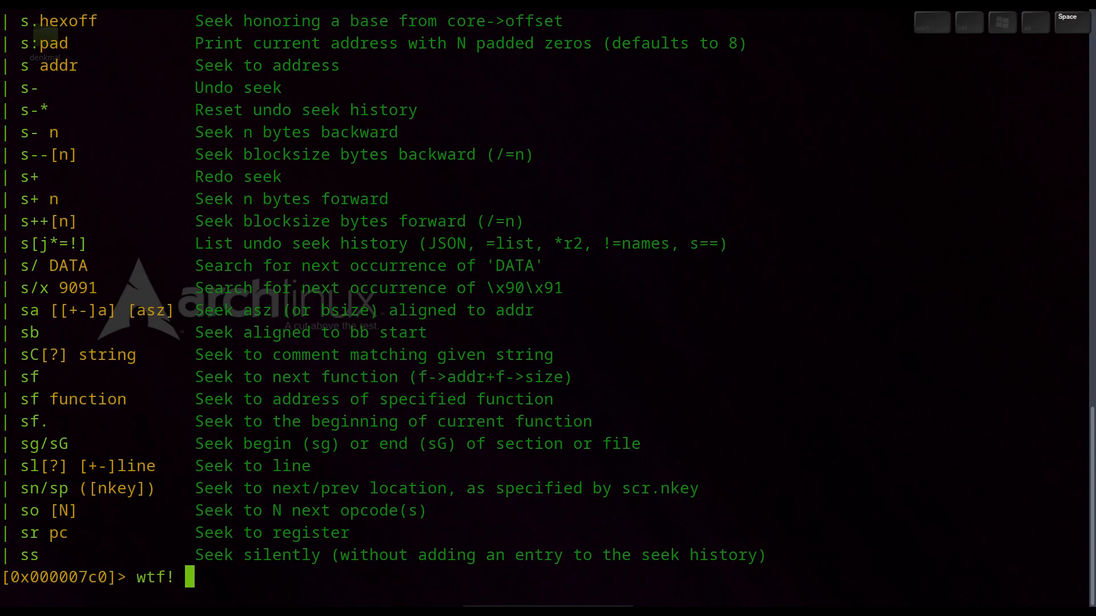
pyautogui.write('aF1')
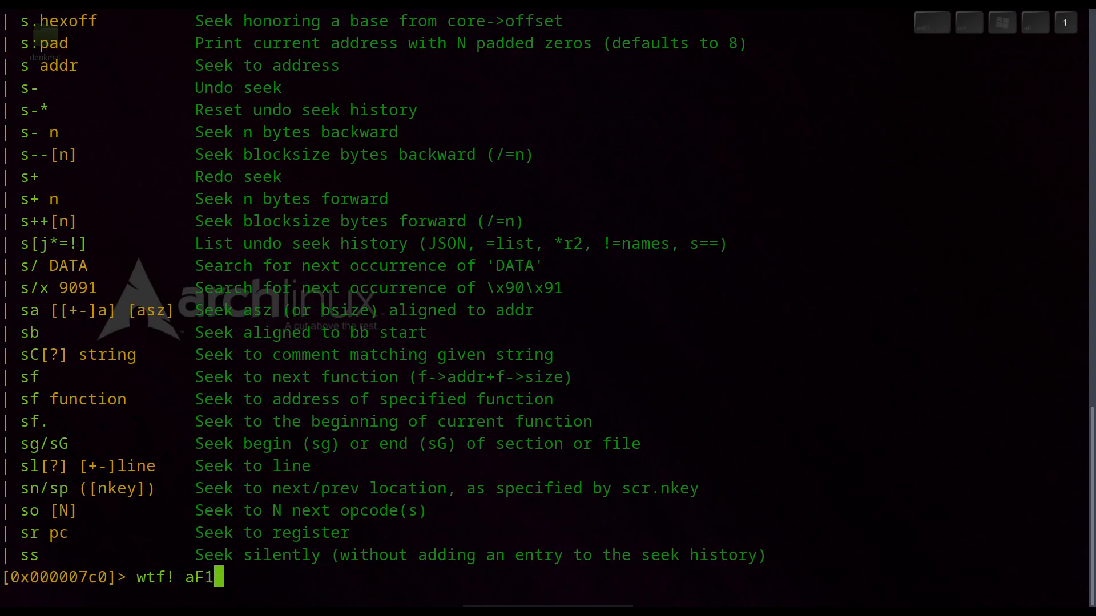
pyautogui.write('l3')
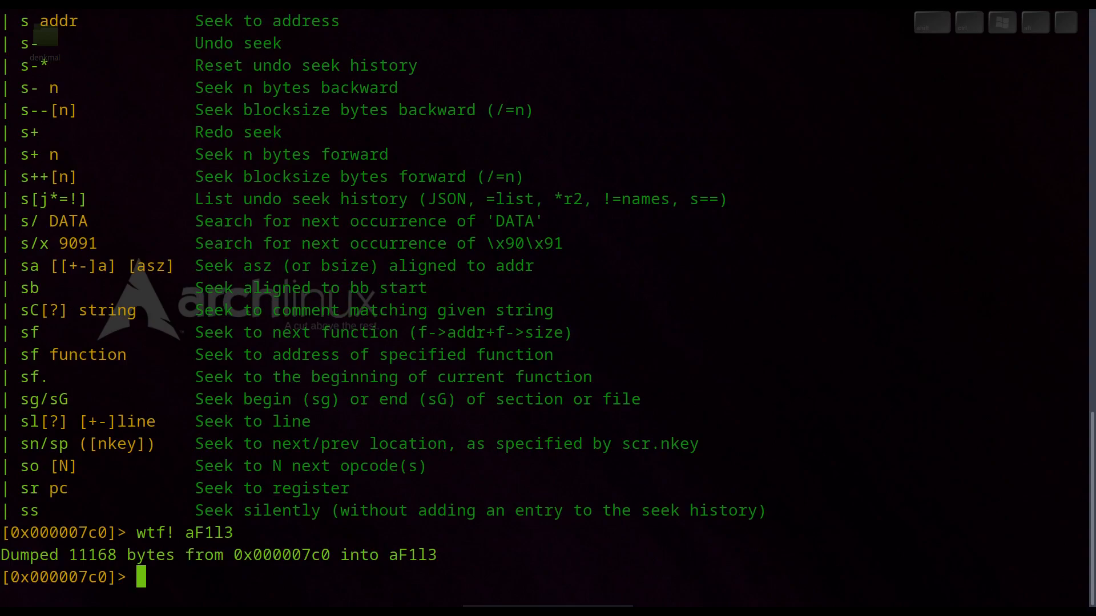
# Show the write-to-file usage help with wtf!?
pyautogui.write('w')
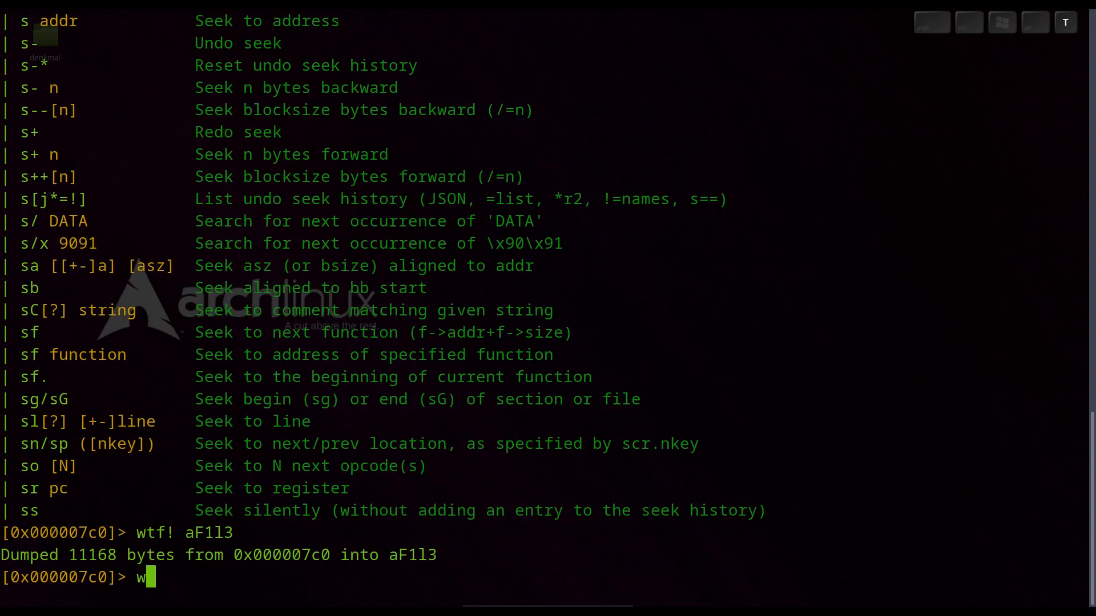
pyautogui.write('tf!?')
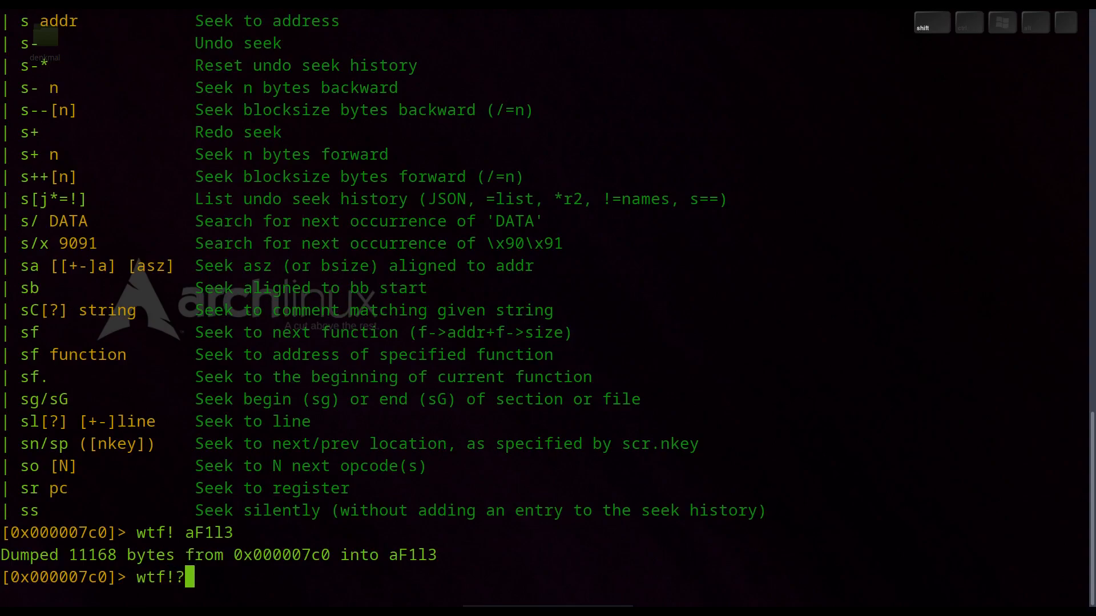
pyautogui.press('Return')
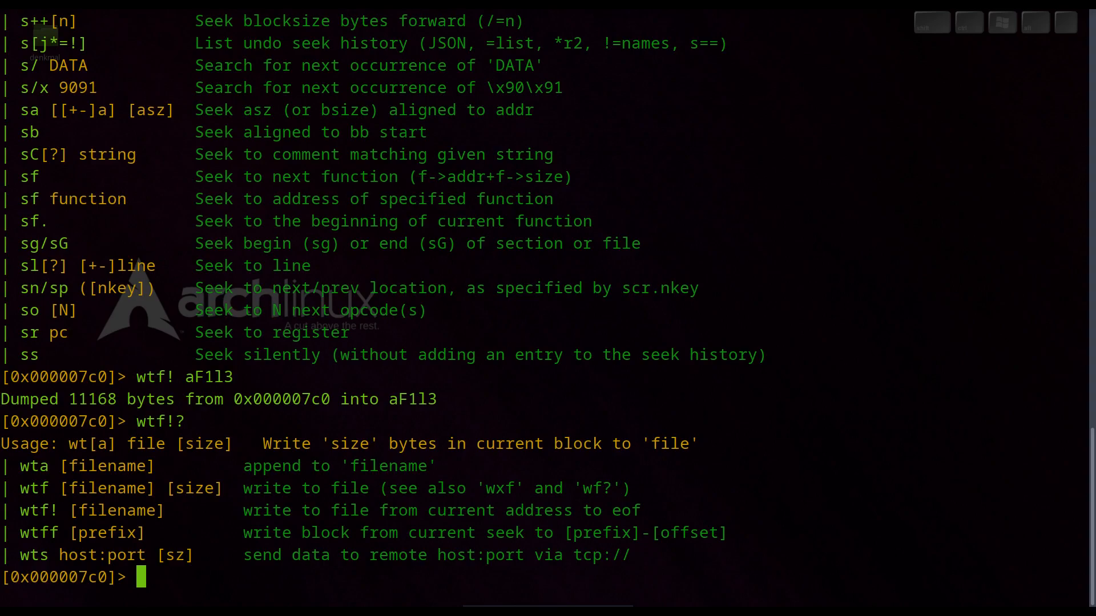
pyautogui.moveTo(812, 249)
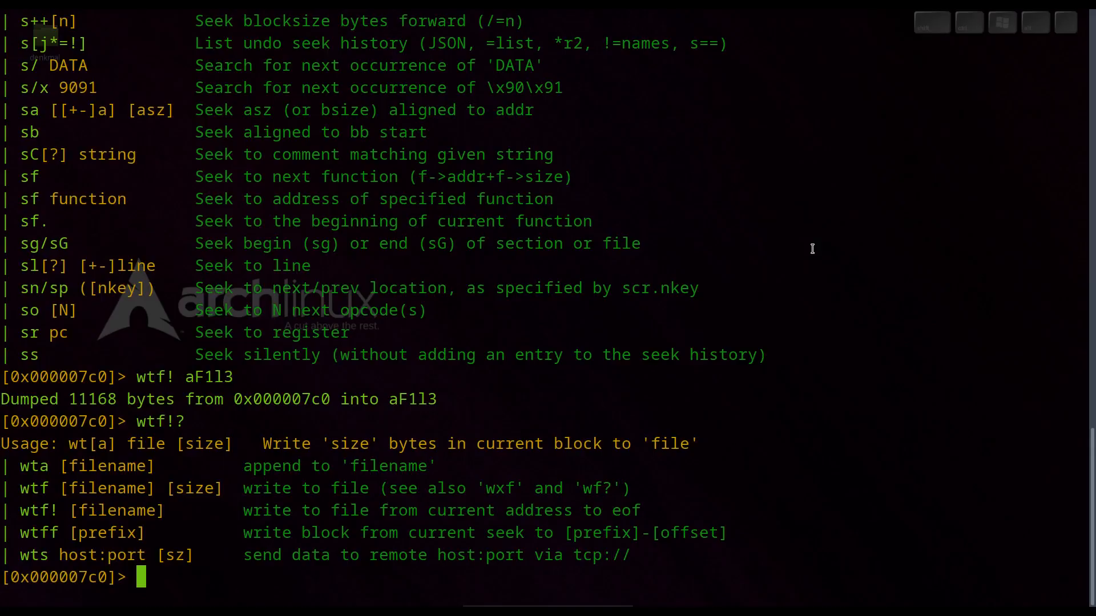
# Enter visual hex mode at main with V.
pyautogui.write('V')
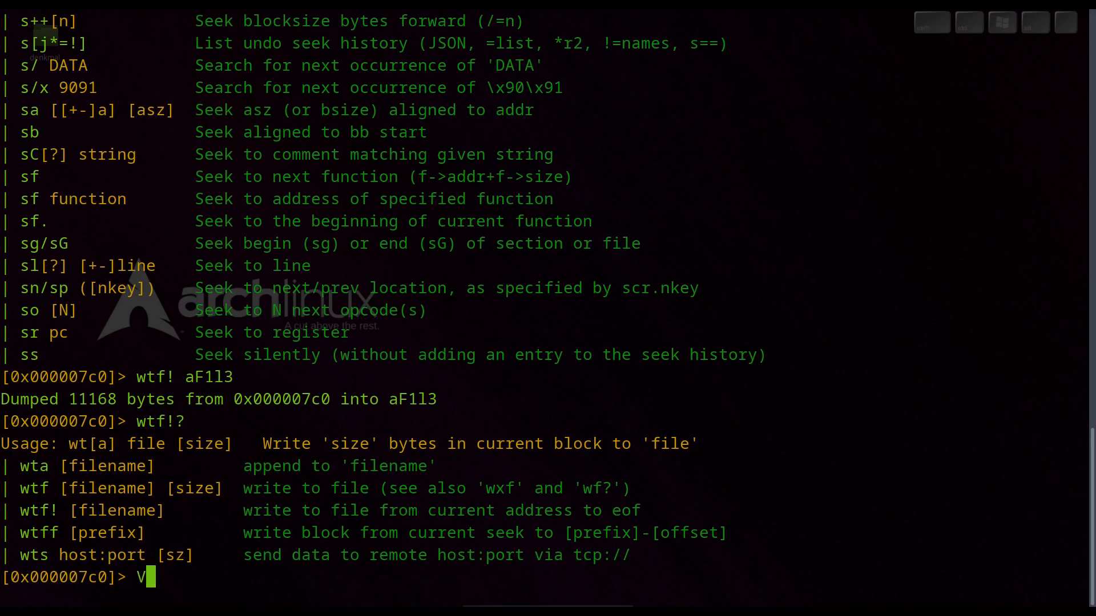
pyautogui.press('Return')
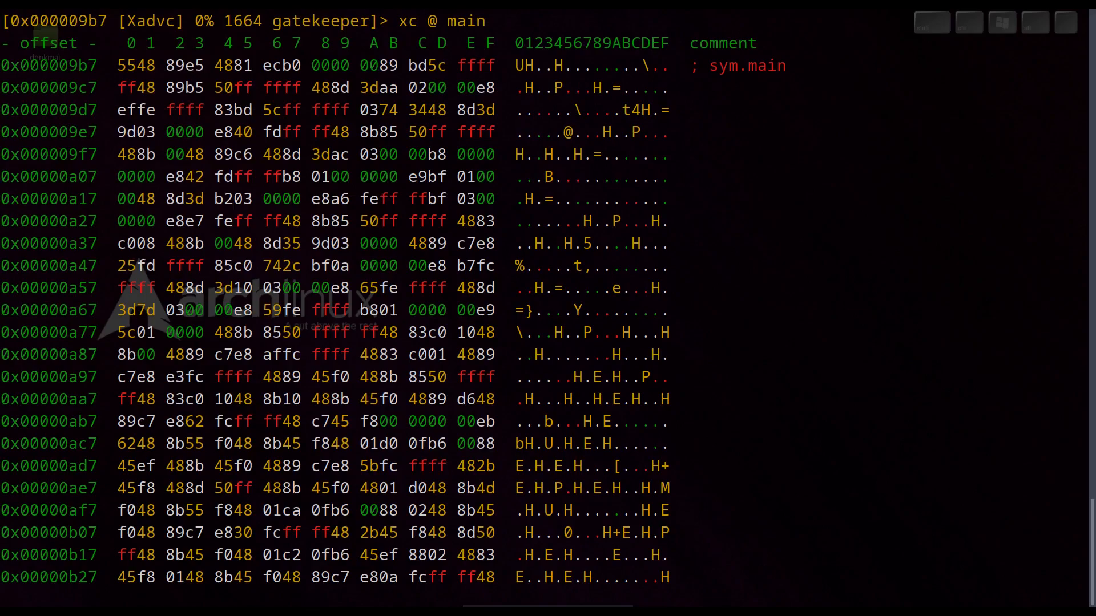
# Switch the visual view of main to the hexdump, registers and disassembly layout.
pyautogui.write('pd $r @ main')
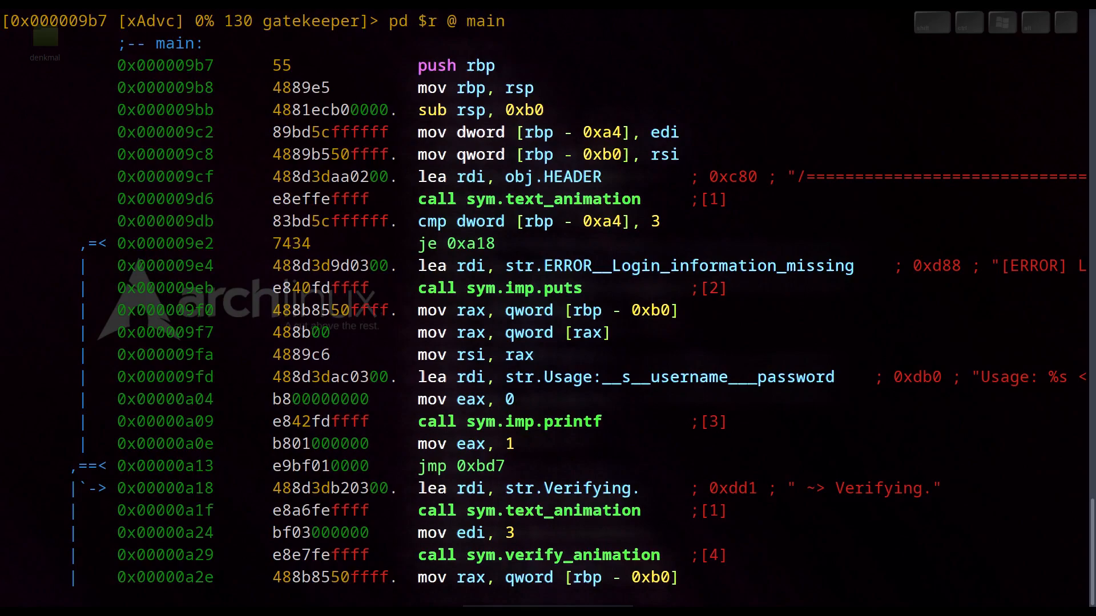
pyautogui.write('diq;?0;f t..')
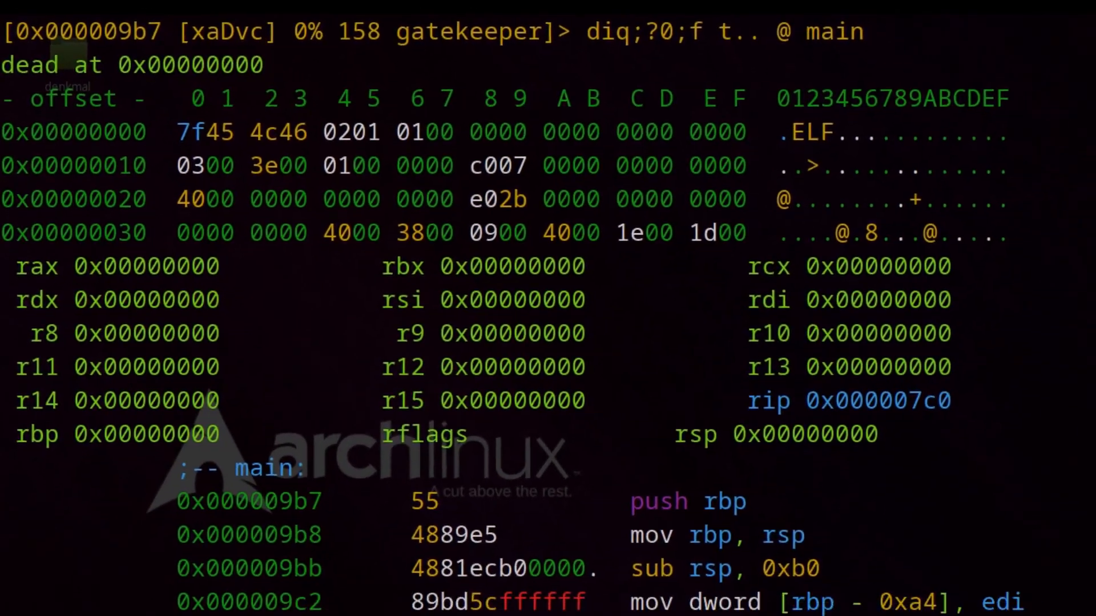
pyautogui.write('prc')
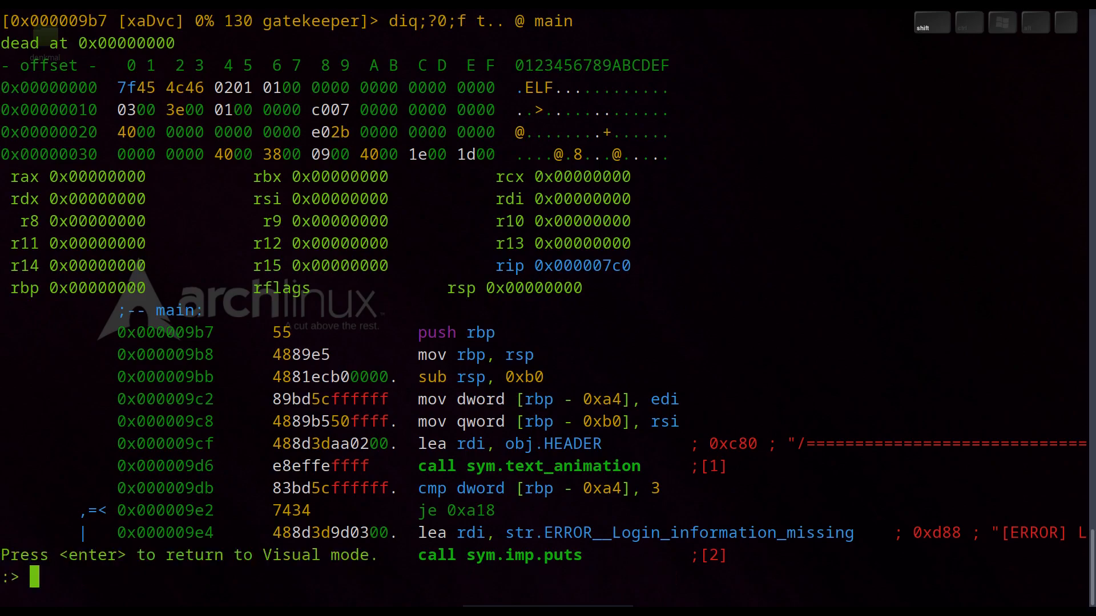
# Analyze main with af and view its graph block of signature, variables and arguments.
pyautogui.write('af')
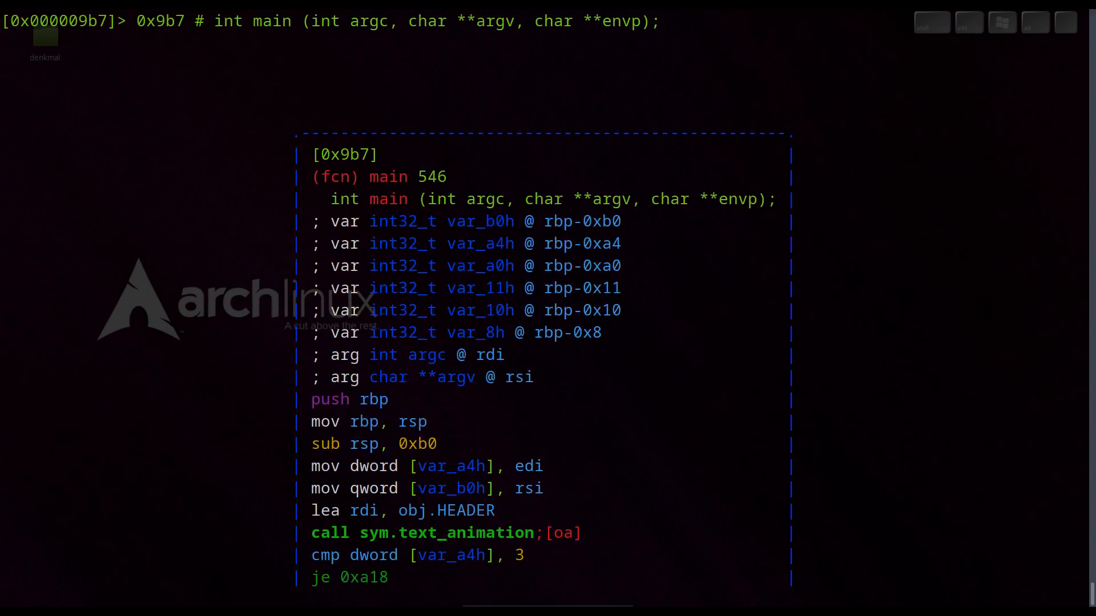
# Display the Visual Ascii Art graph keybinding help.
pyautogui.press('shift')
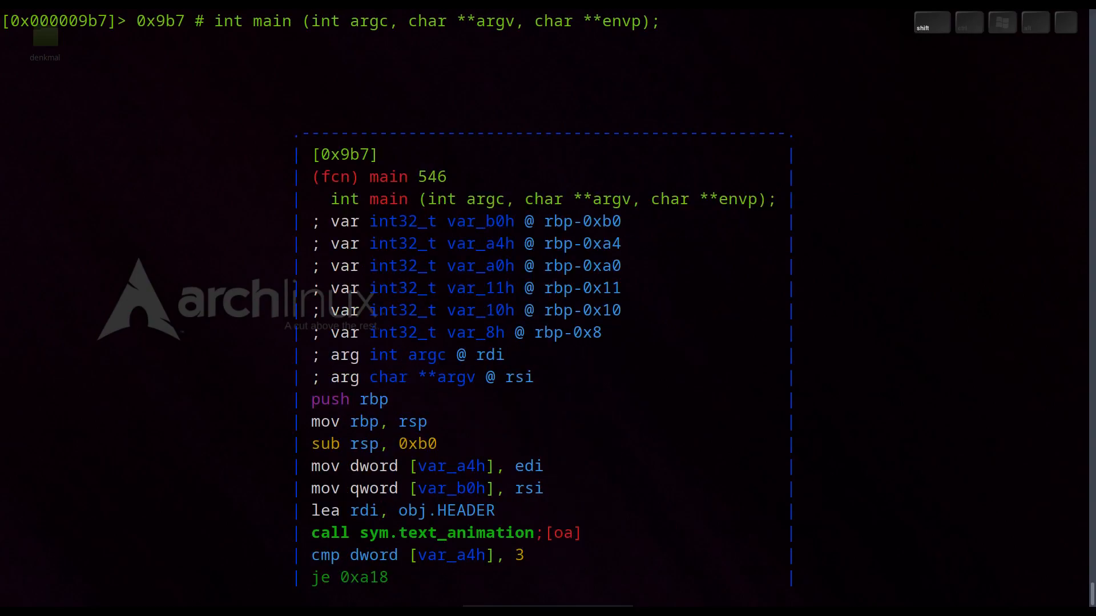
pyautogui.press('k')
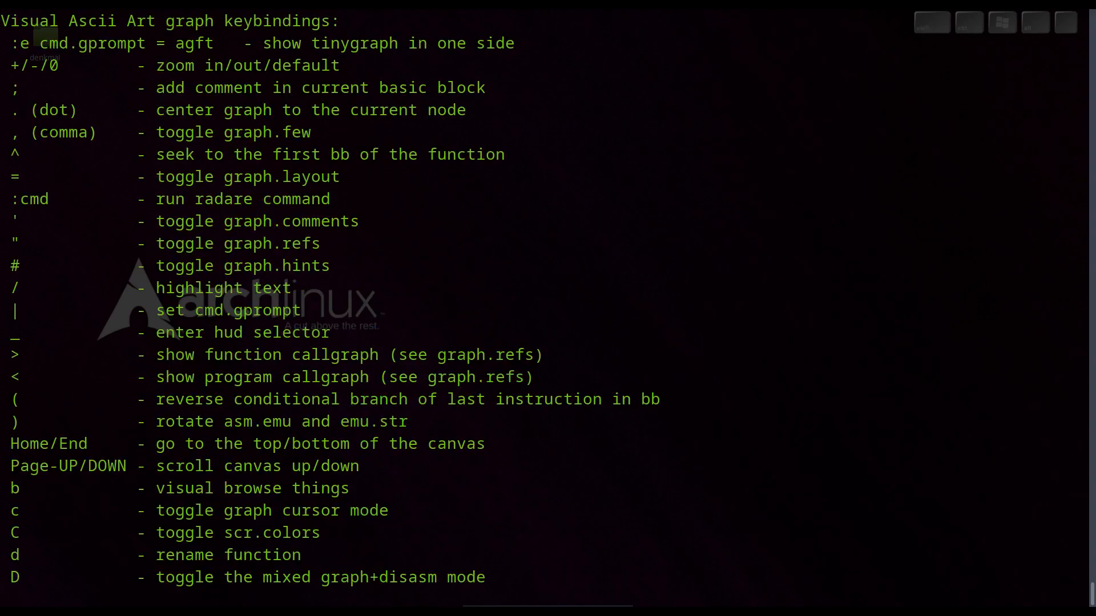
# Scroll through the graph keybindings, then return to main's graph and open the highlight prompt.
pyautogui.scroll(-3)
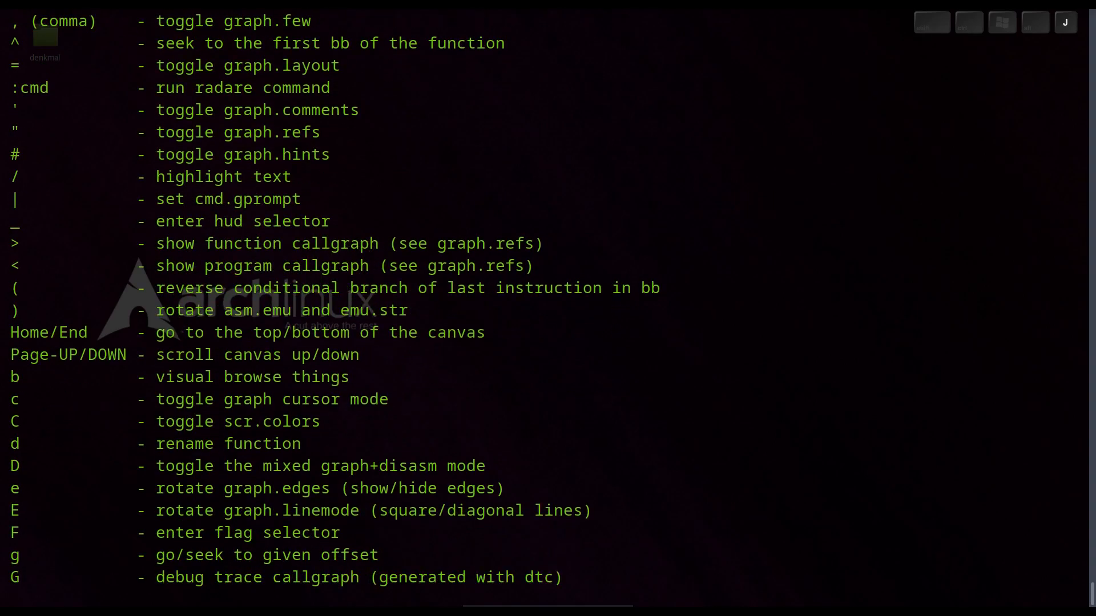
pyautogui.scroll(-3)
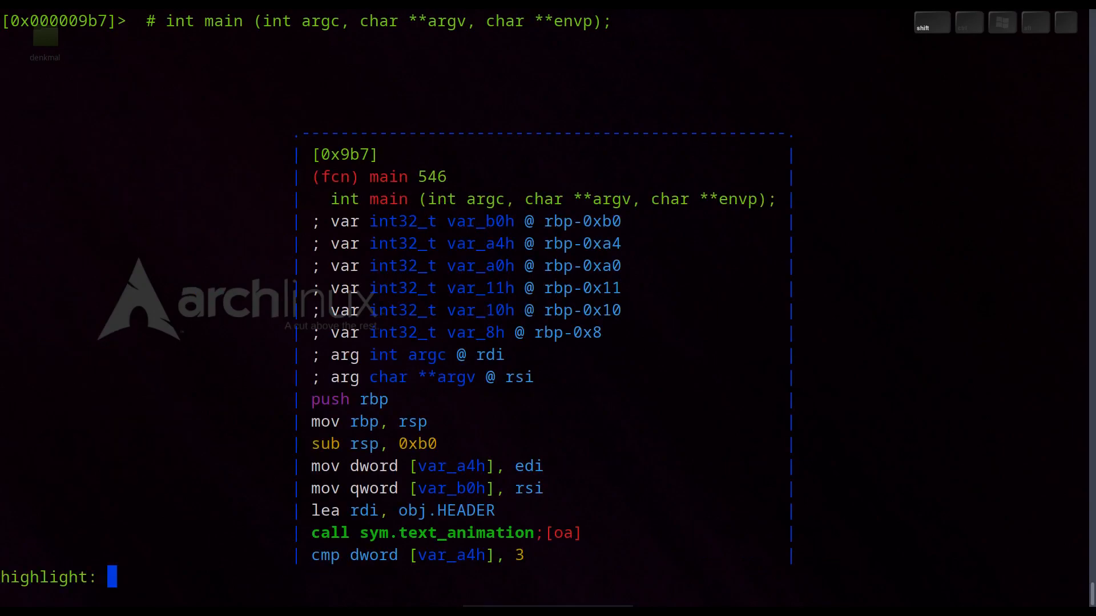
# Highlight rbp in main's graph, then quit to the plain prompt.
pyautogui.write('rbp')
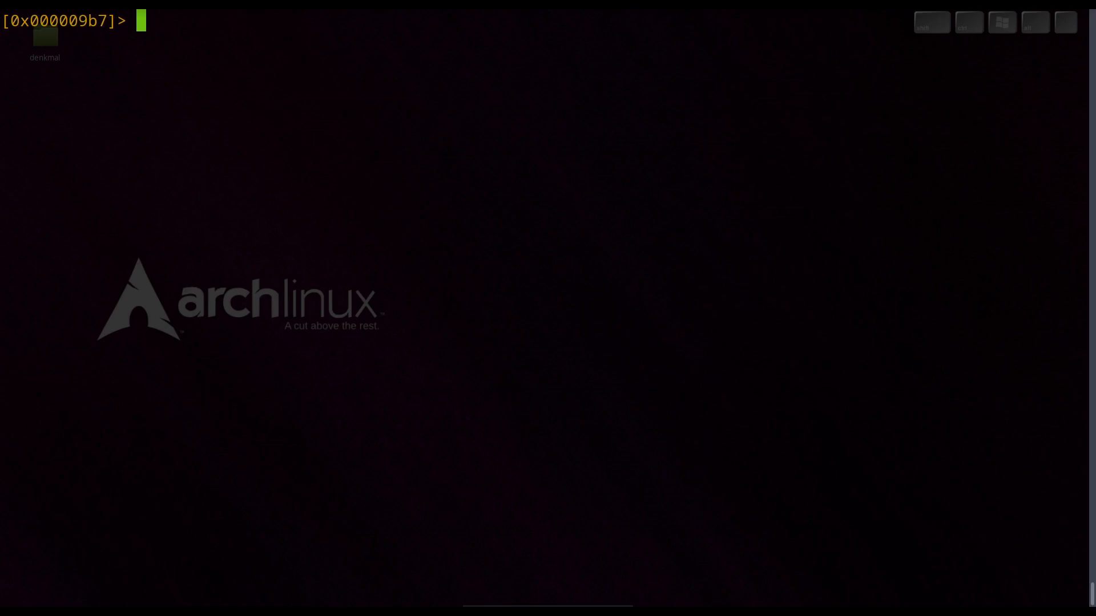
# Print the 8 bytes at 0xde0, showing the string 0n3_W4rM.
pyautogui.write('p')
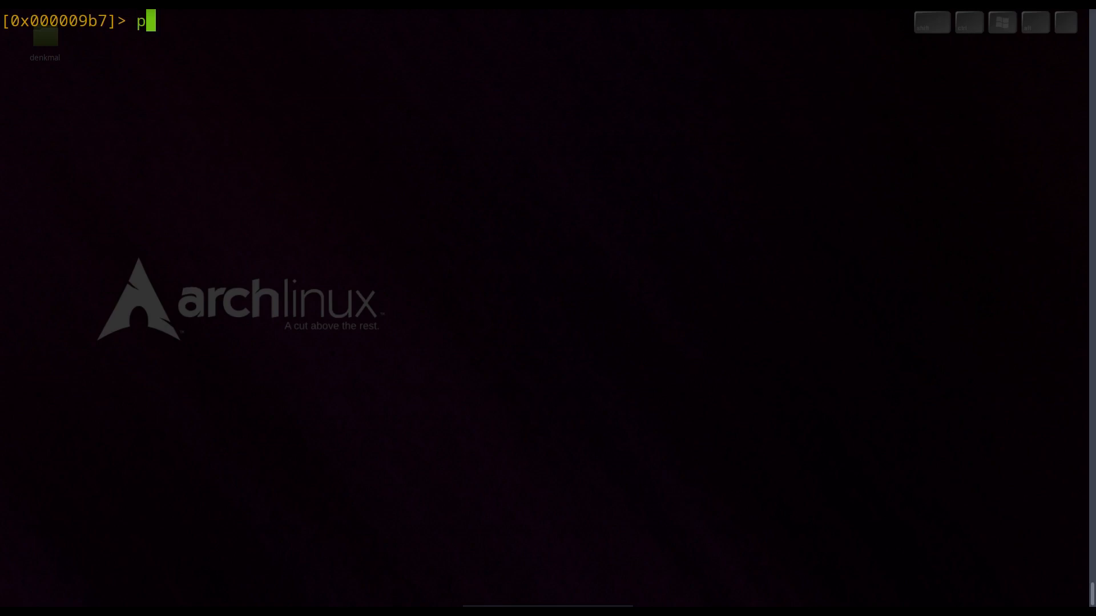
pyautogui.write('x')
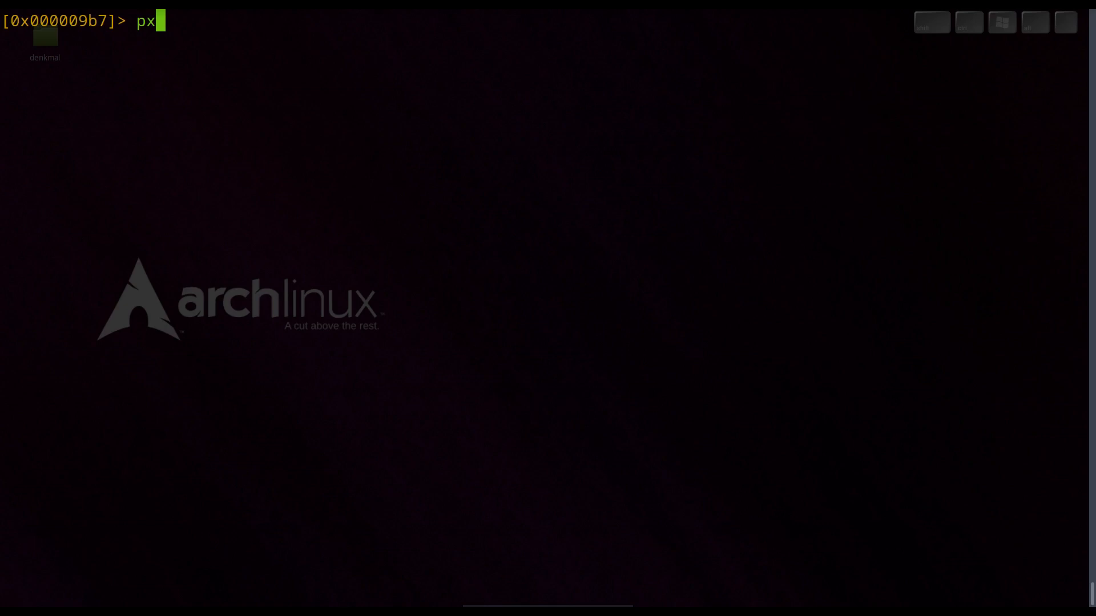
pyautogui.write('" 8"')
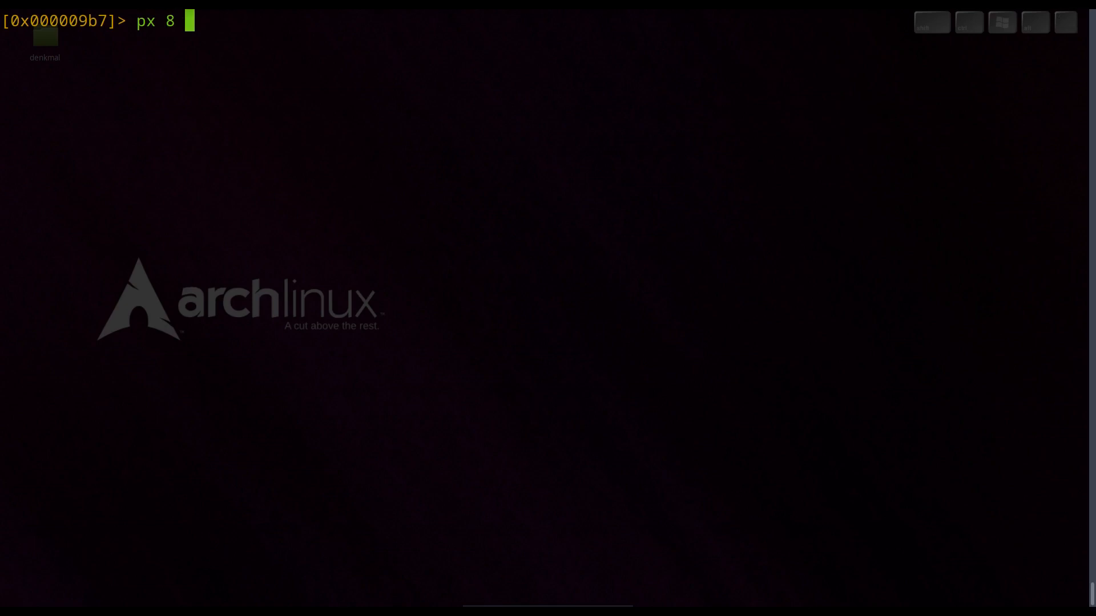
pyautogui.write('@0xde0')
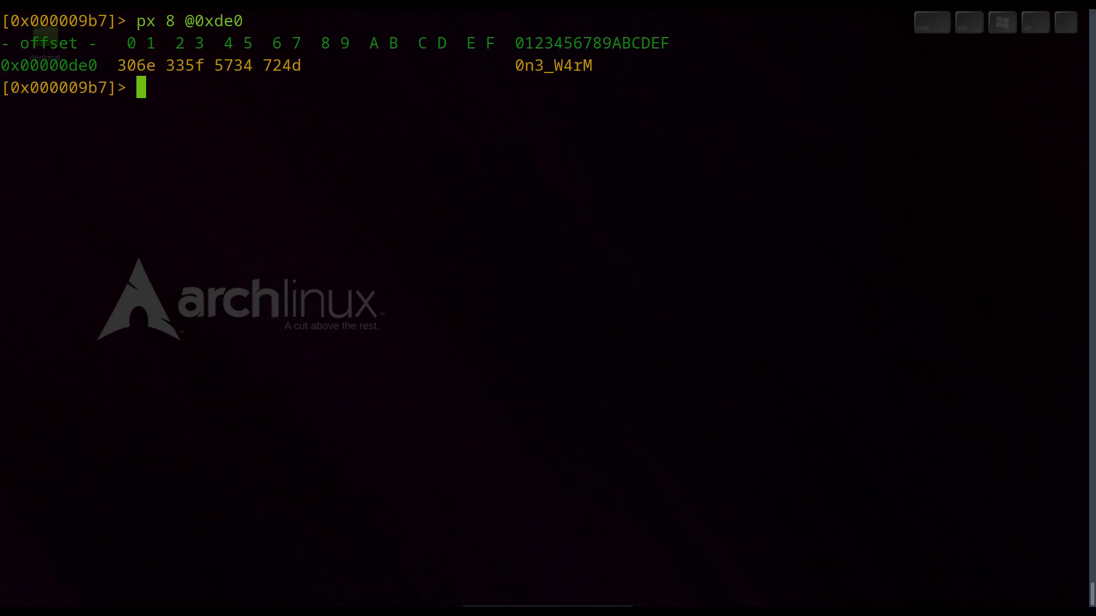
# Overwrite address 0xde0 with the string SnwWh1te using wz.
pyautogui.write('w')
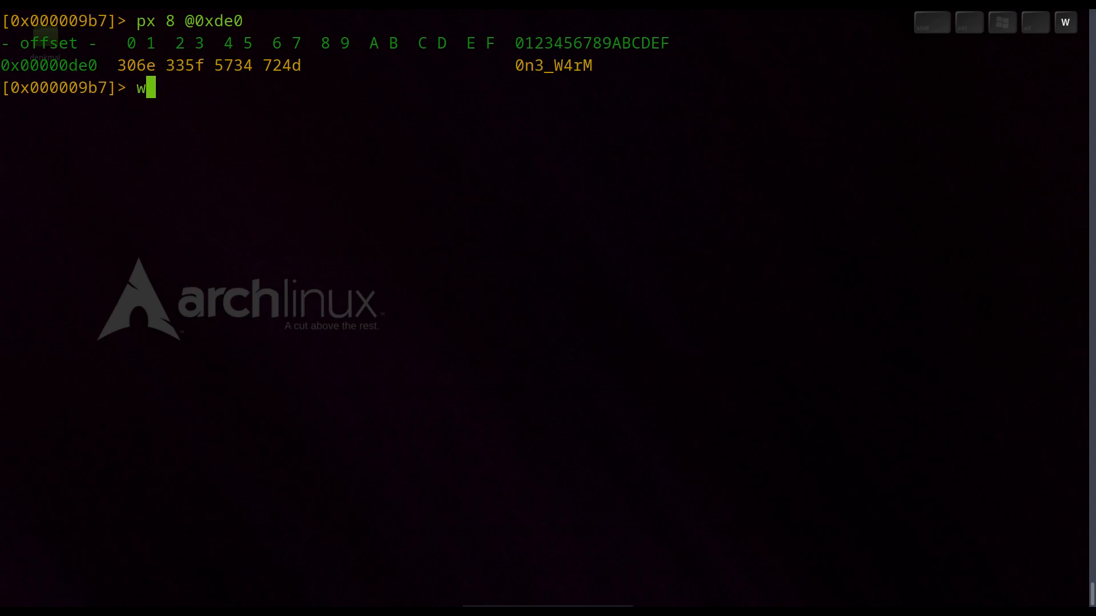
pyautogui.write('z')
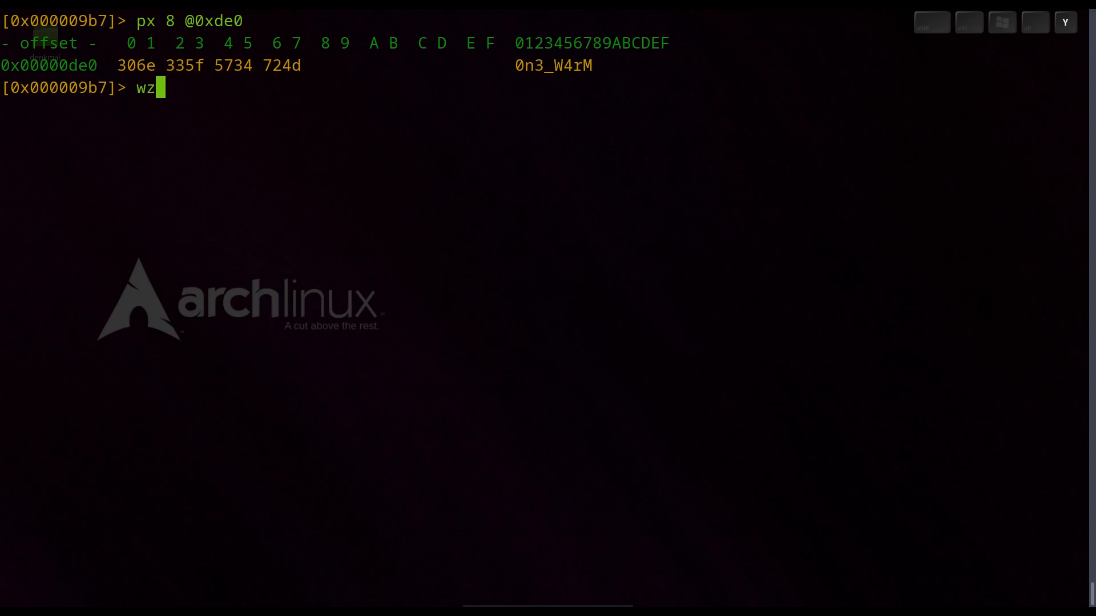
pyautogui.write('S')
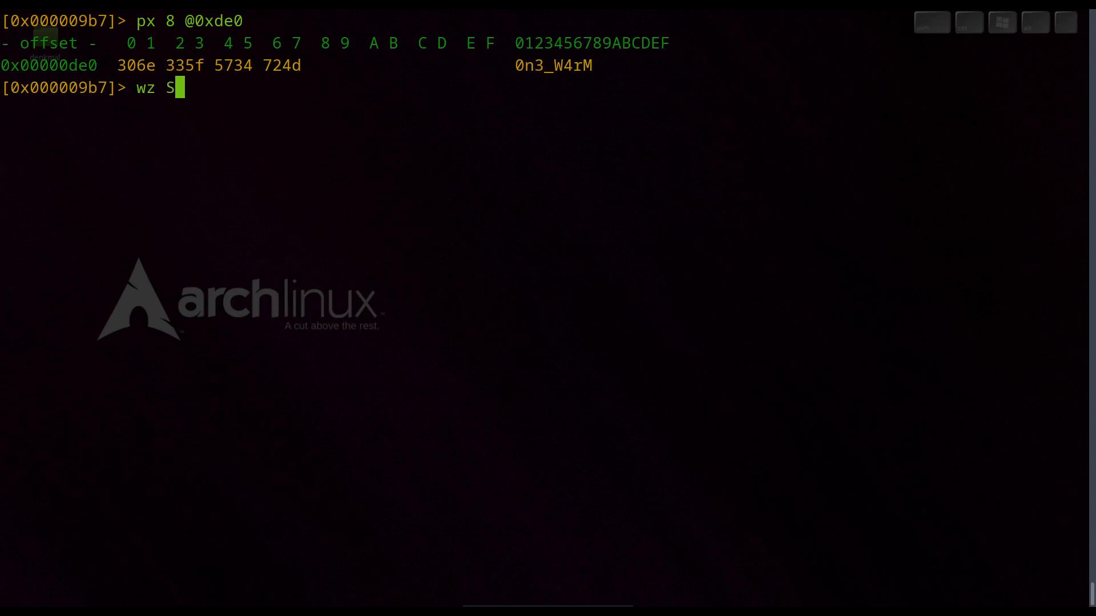
pyautogui.write('nwWh1te @')
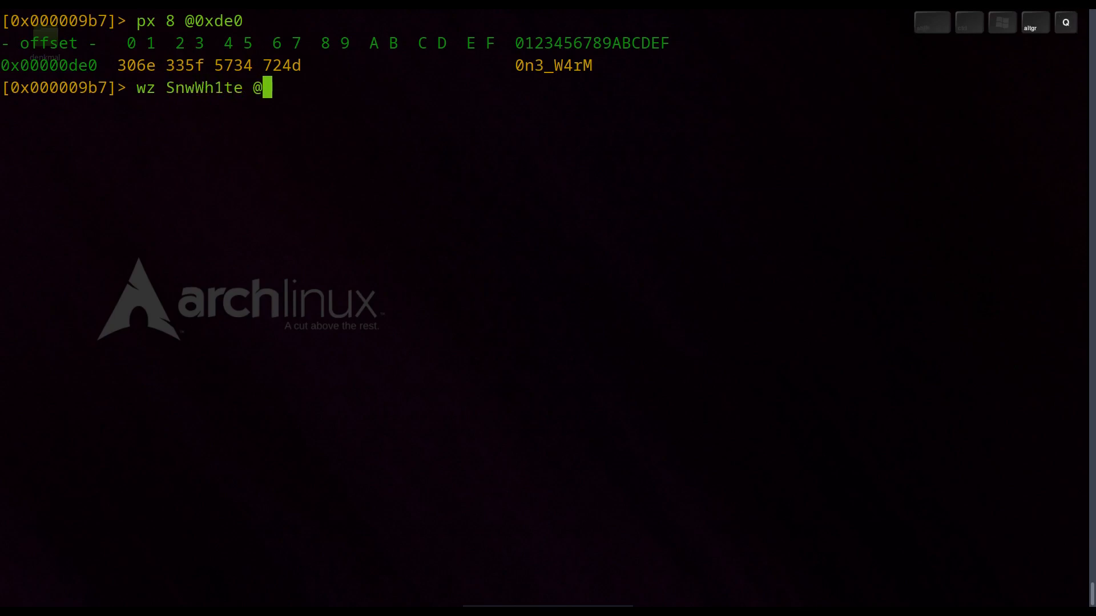
pyautogui.write('0xde0')
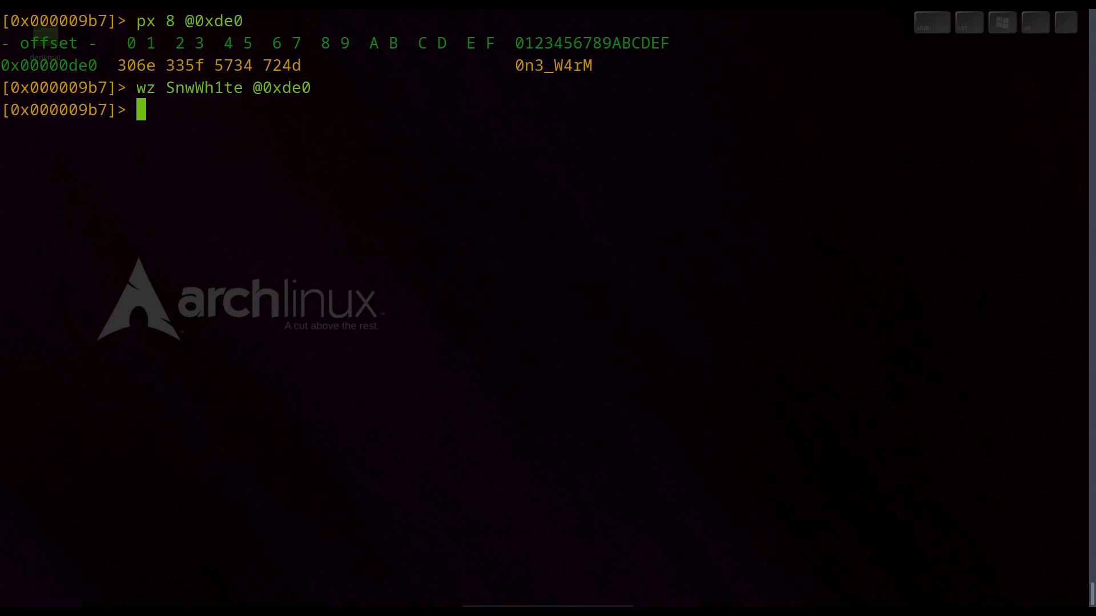
pyautogui.write('wa mov')
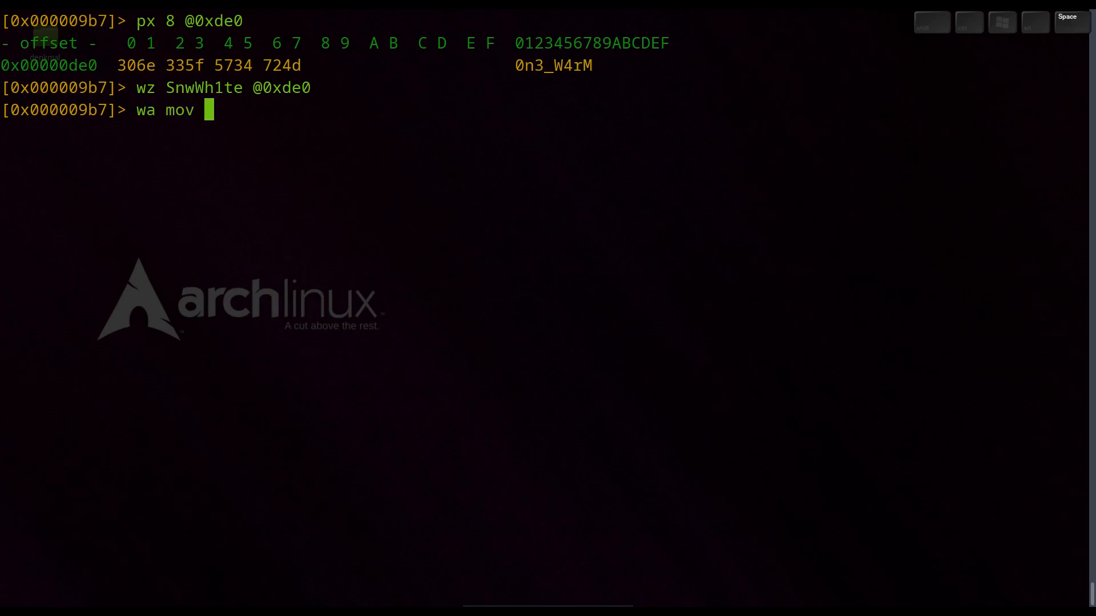
# Patch 0xa24 to mov edi, 0, then seek to 0xa24 in visual mode.
pyautogui.write('edi, 0 @0')
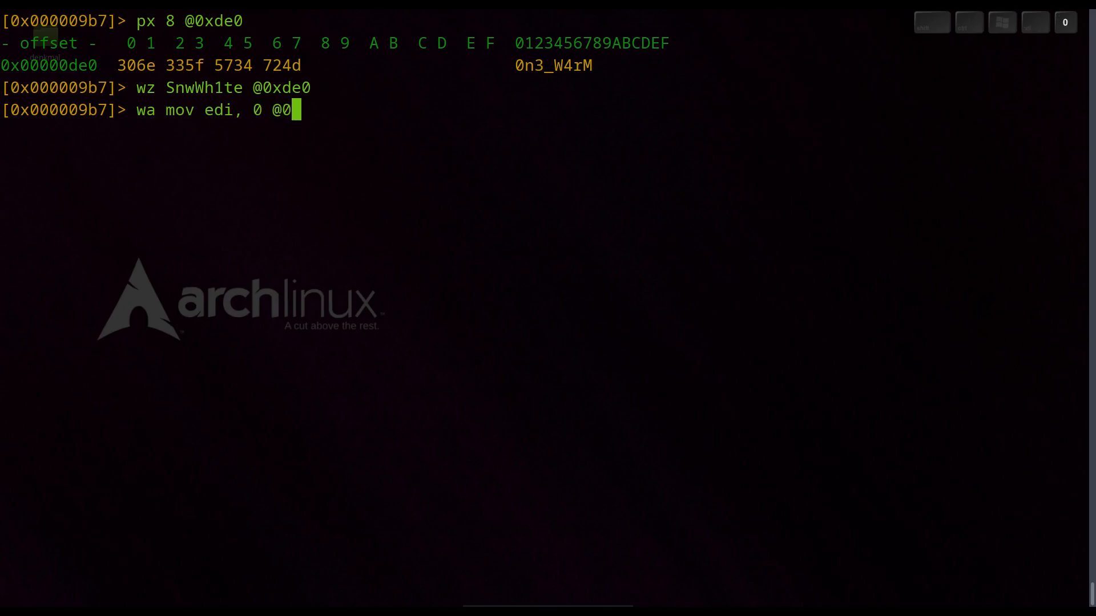
pyautogui.write('xa24')
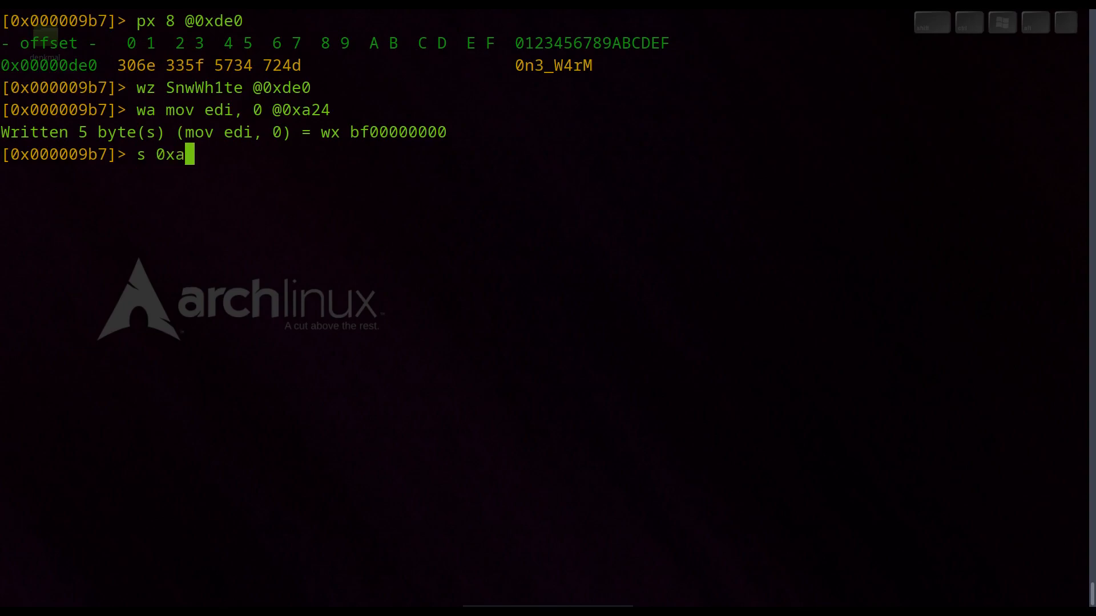
pyautogui.write('24;')
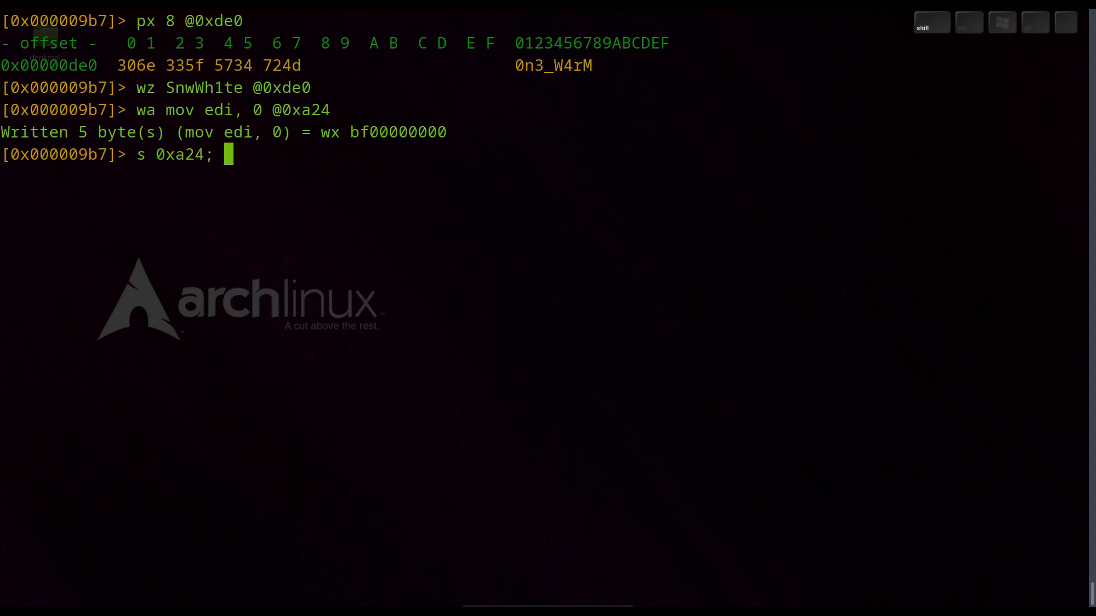
pyautogui.write('V')
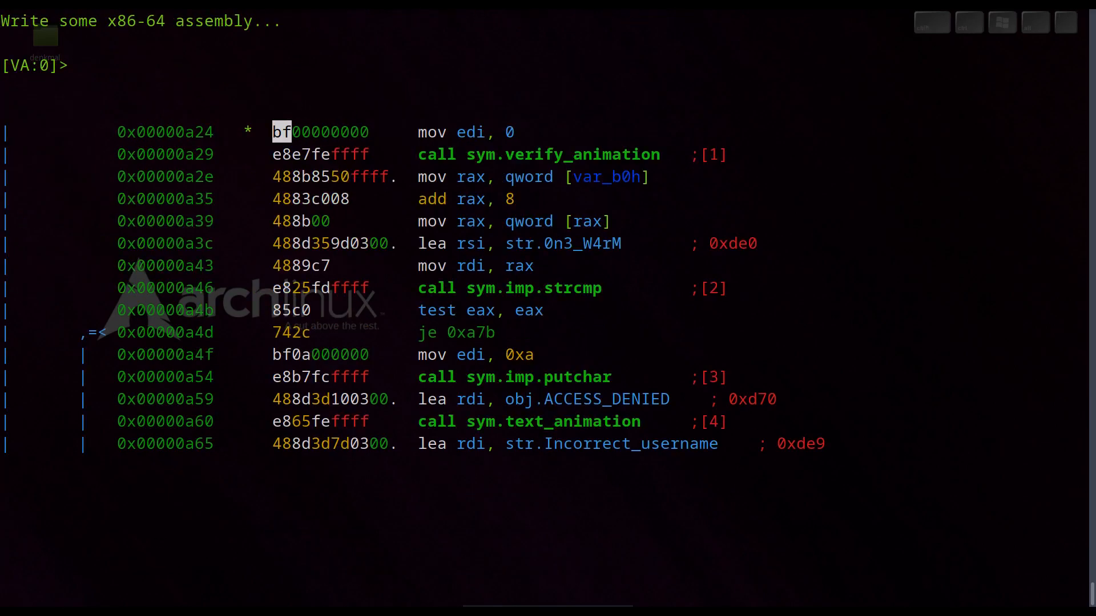
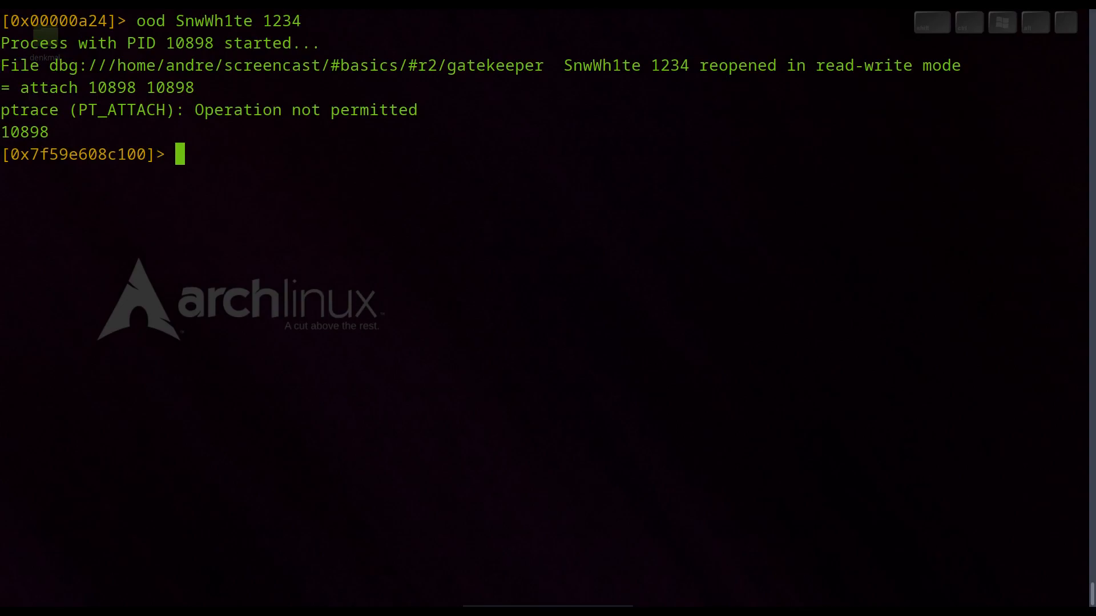
# Set a breakpoint at sym.main+0x1a0 with db.
pyautogui.write('db sy')
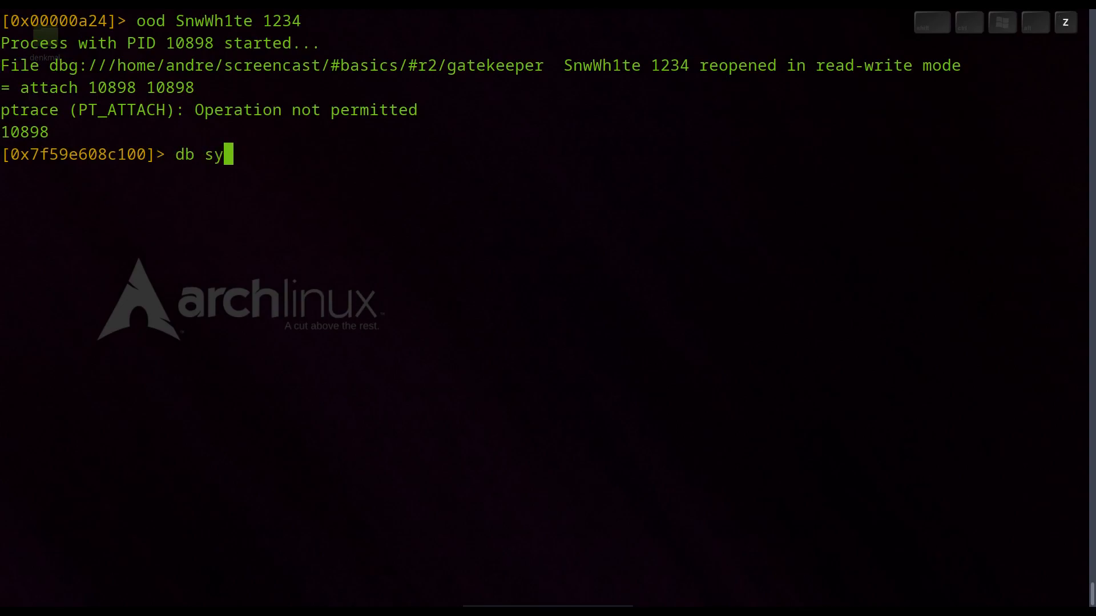
pyautogui.write('m.main+')
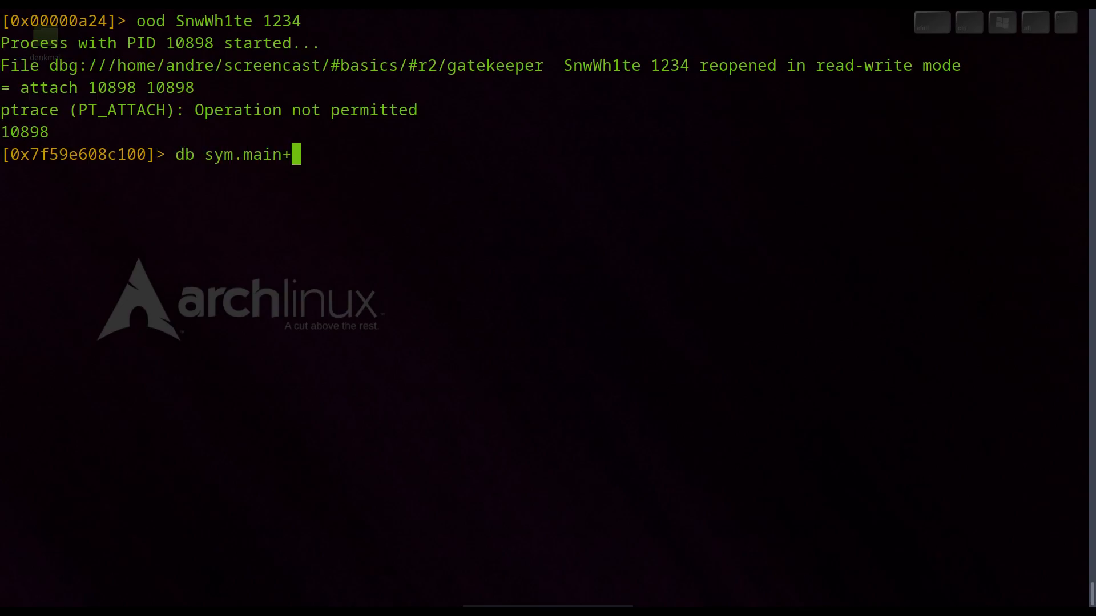
pyautogui.write('0x1a0')
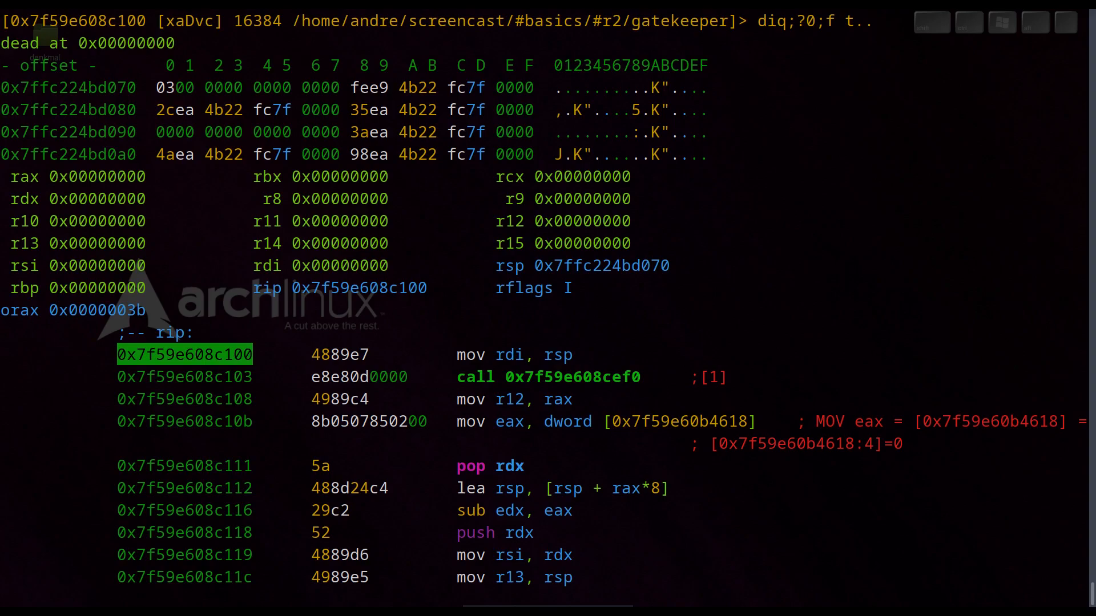
# Single-step one instruction with ds, then continue execution with dc.
pyautogui.write('ds')
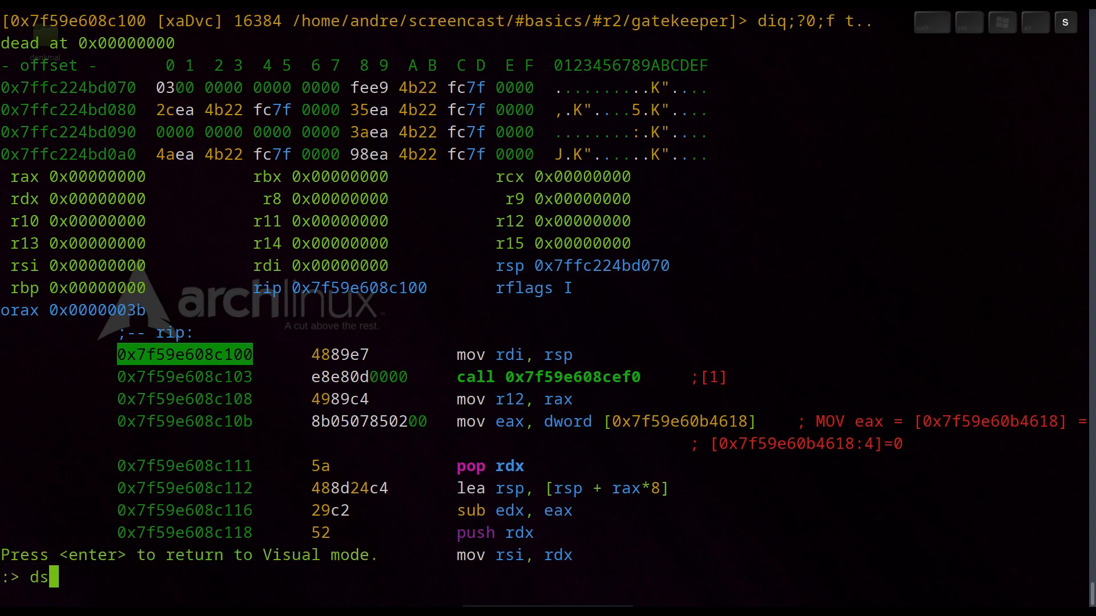
pyautogui.press('Return')
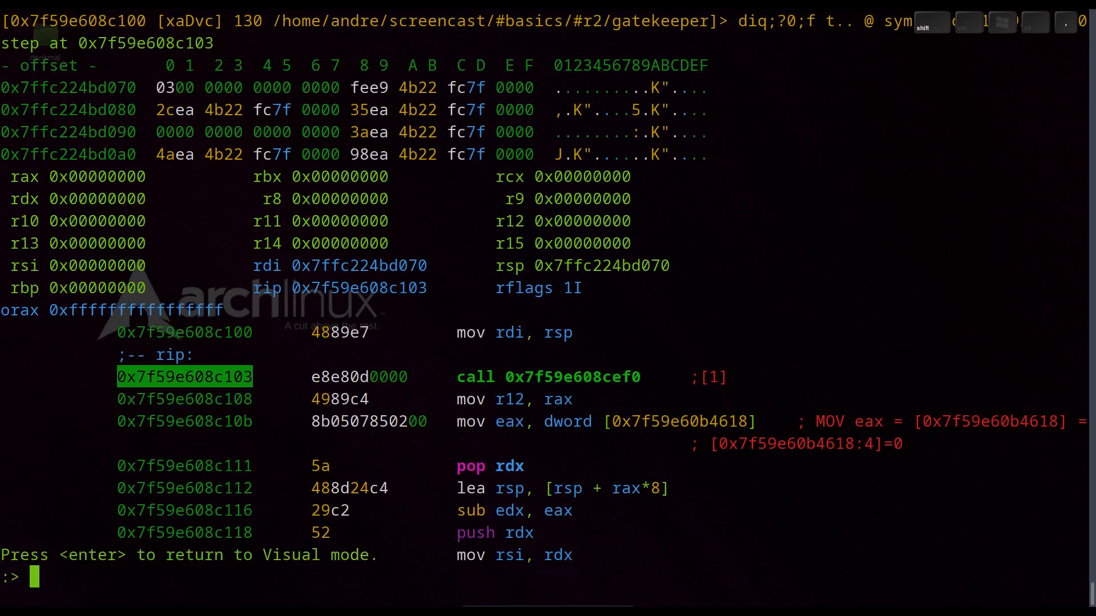
pyautogui.write('dc')
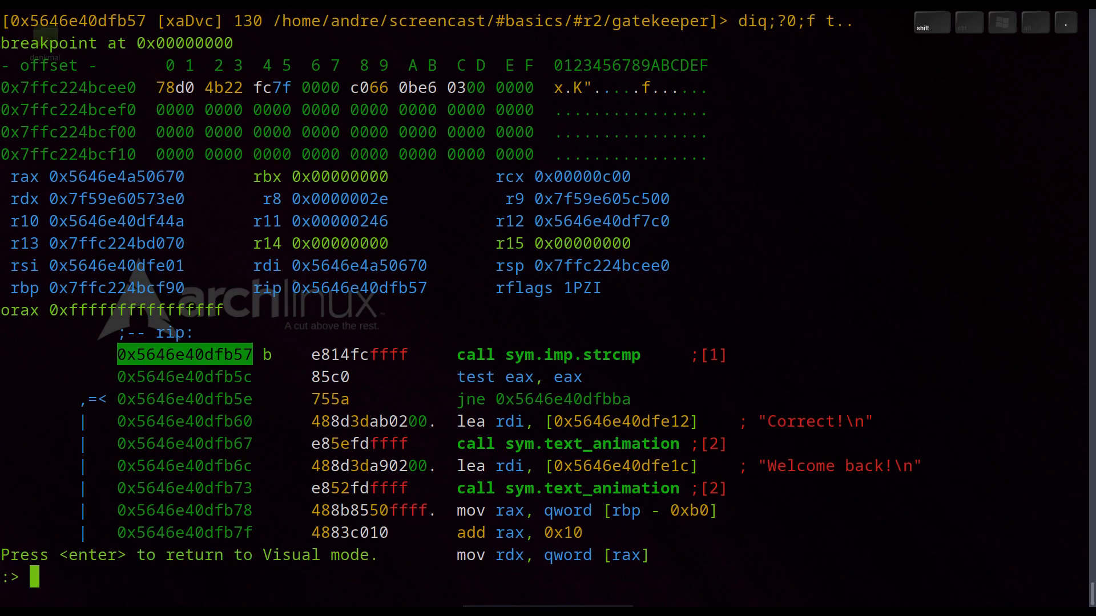
# Write 0x1234ab into rax using 'dr rax = 0x1234ab'.
pyautogui.write('dr')
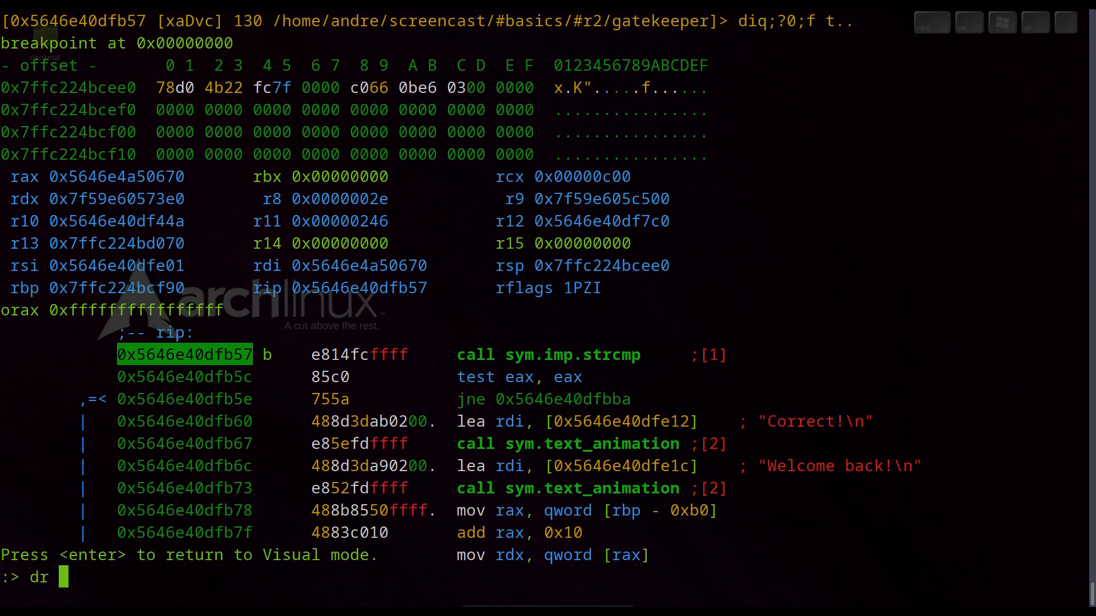
pyautogui.write('rax')
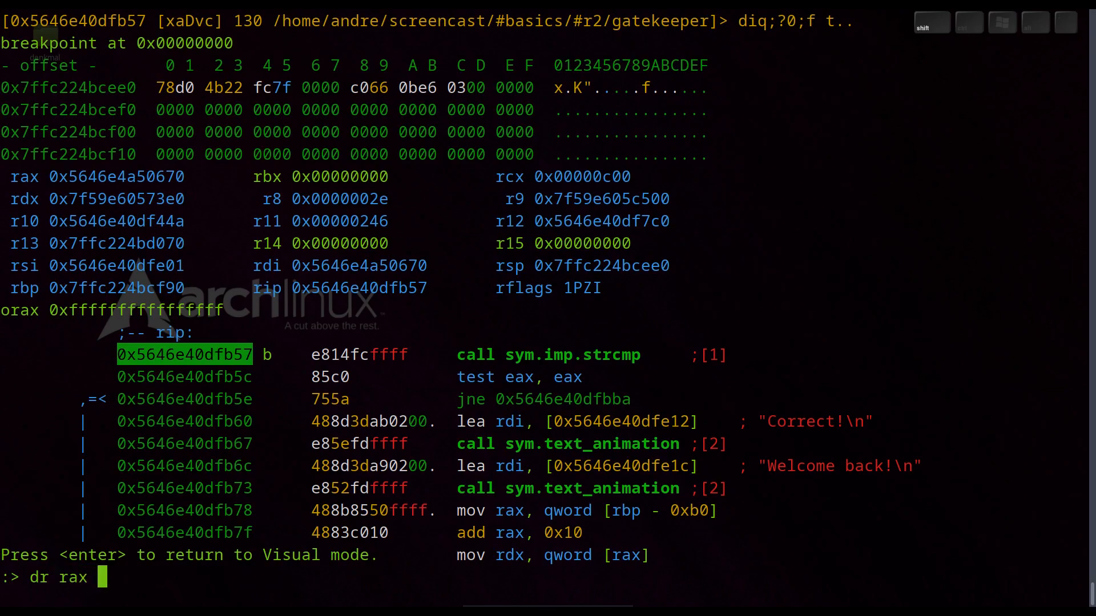
pyautogui.write('= 0x1')
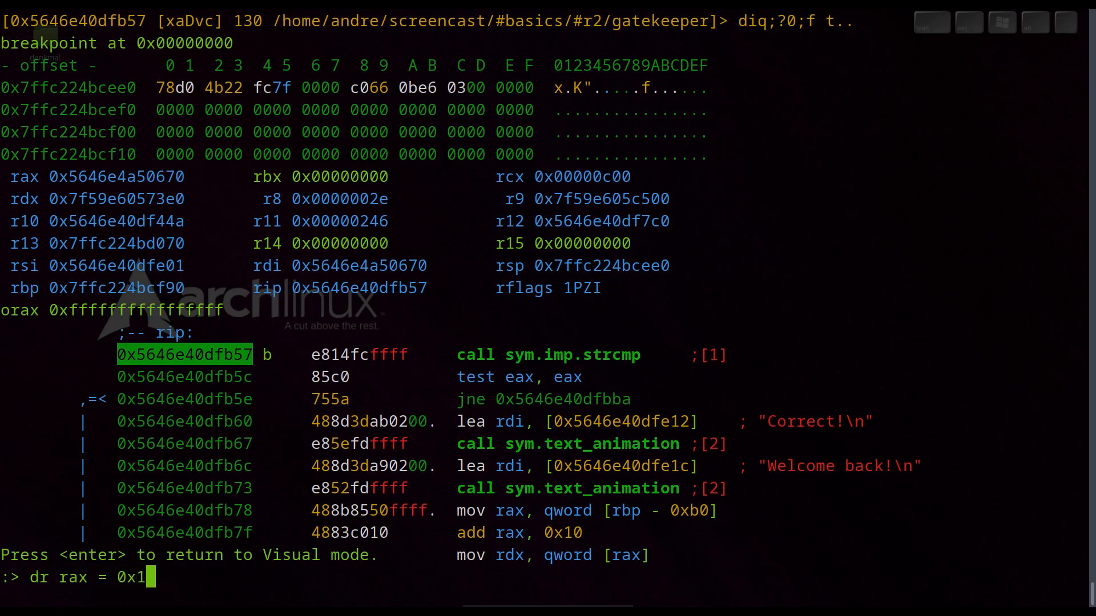
pyautogui.write('234ab')
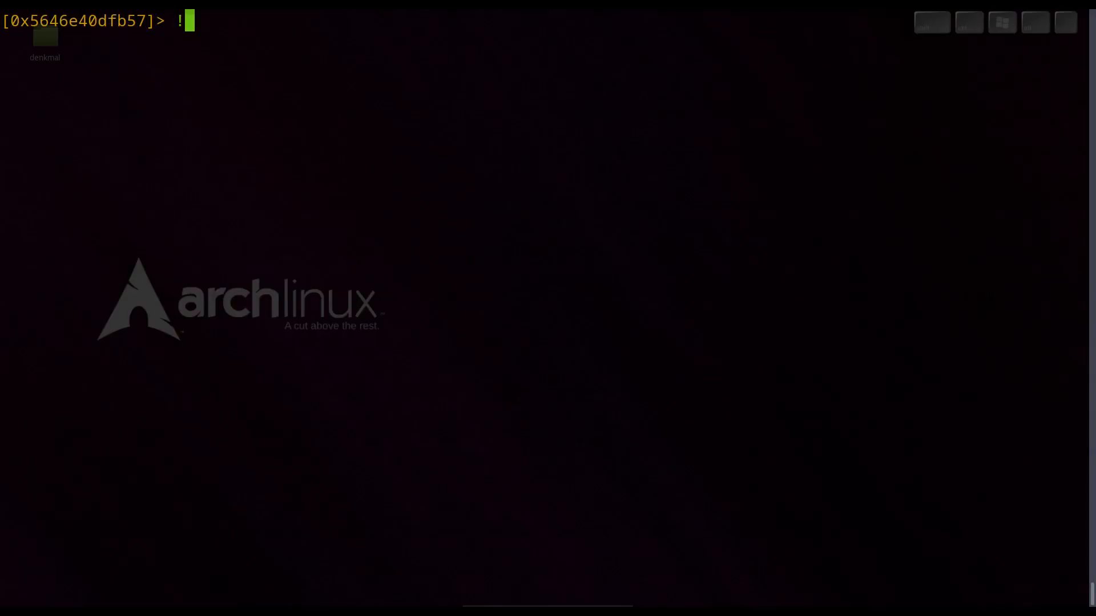
# Print hex(0x12+0xaf) via Python from the r2 prompt, giving 0xc1.
pyautogui.write('python -c')
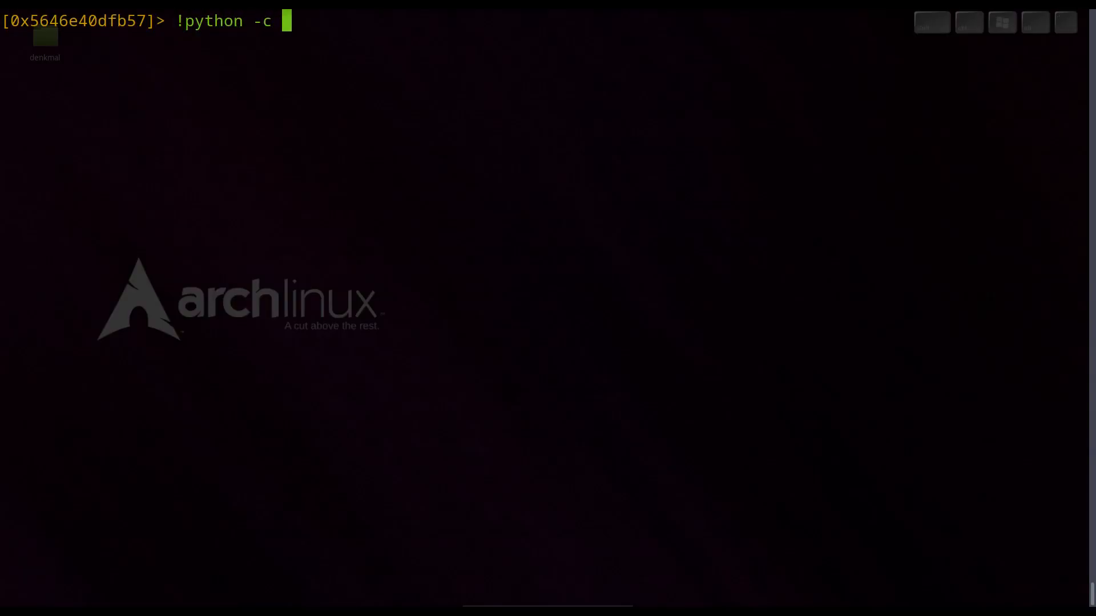
pyautogui.write("'print")
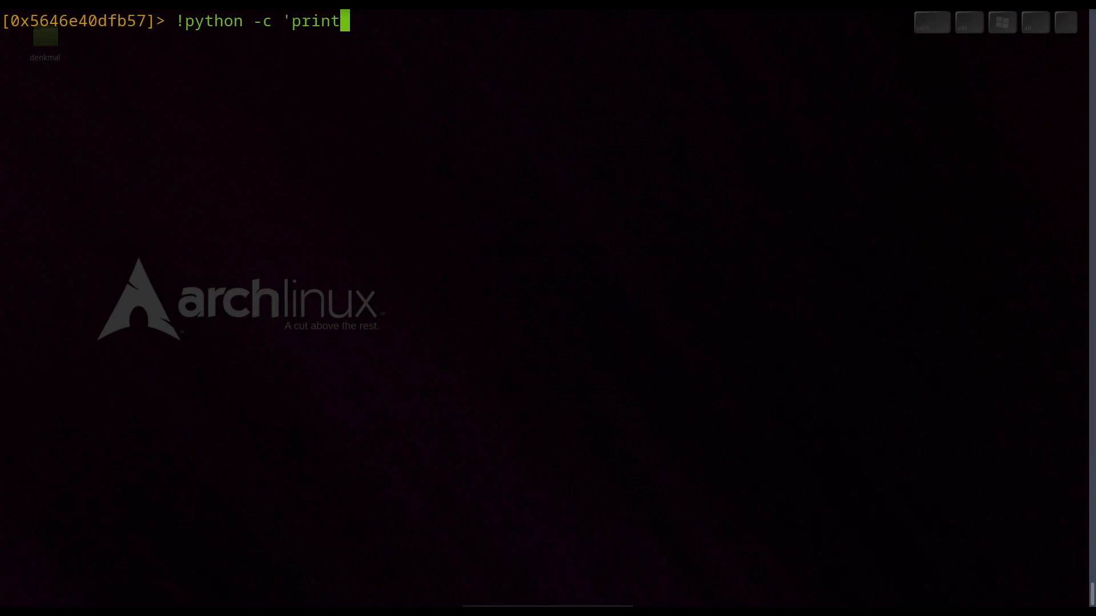
pyautogui.write('(hex(0')
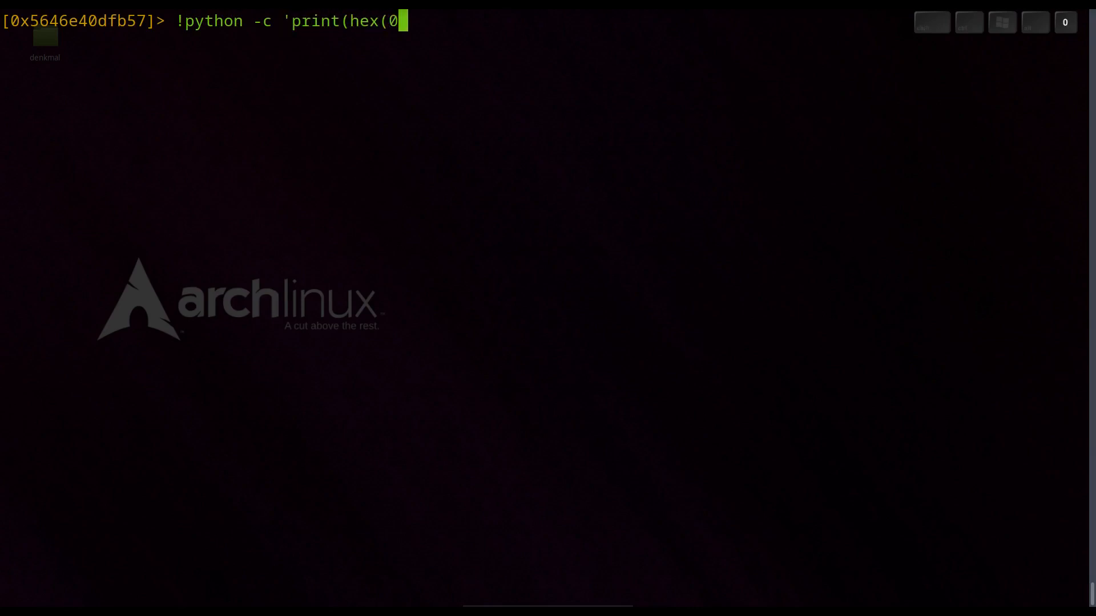
pyautogui.write('12+')
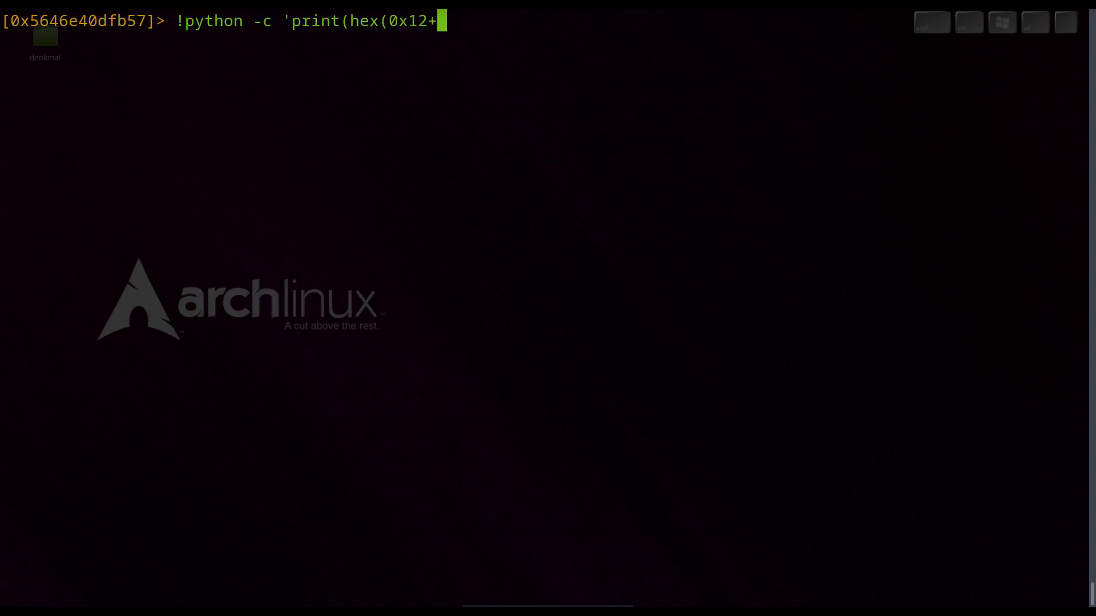
pyautogui.write('0xaf))')
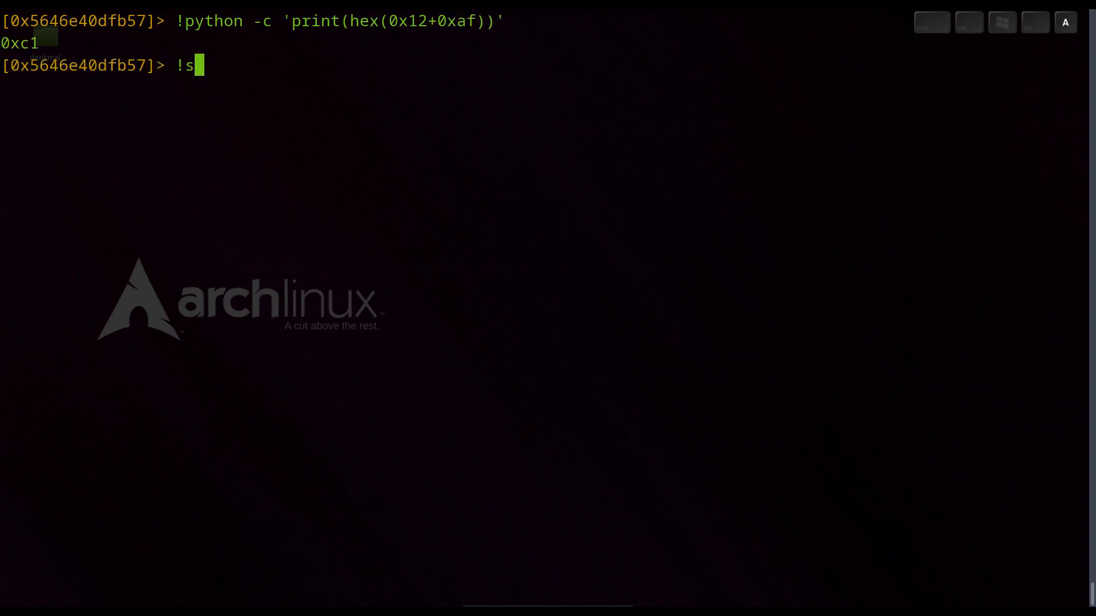
# Launch Sage, then echo $((1+2)) in a subshell.
pyautogui.write('age')
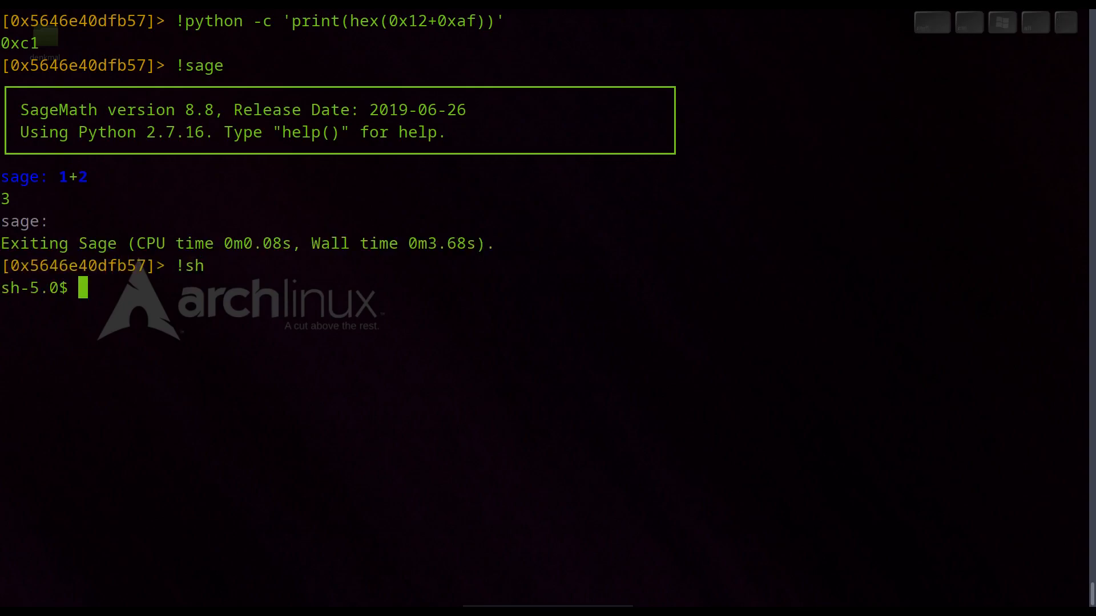
pyautogui.write('echi')
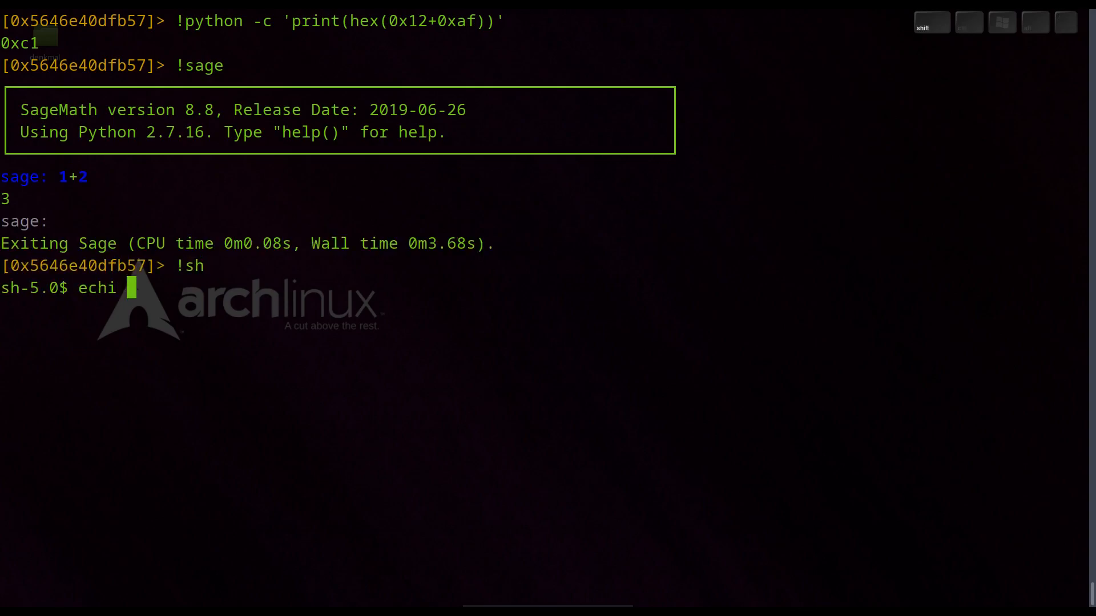
pyautogui.write('$((1+2))')
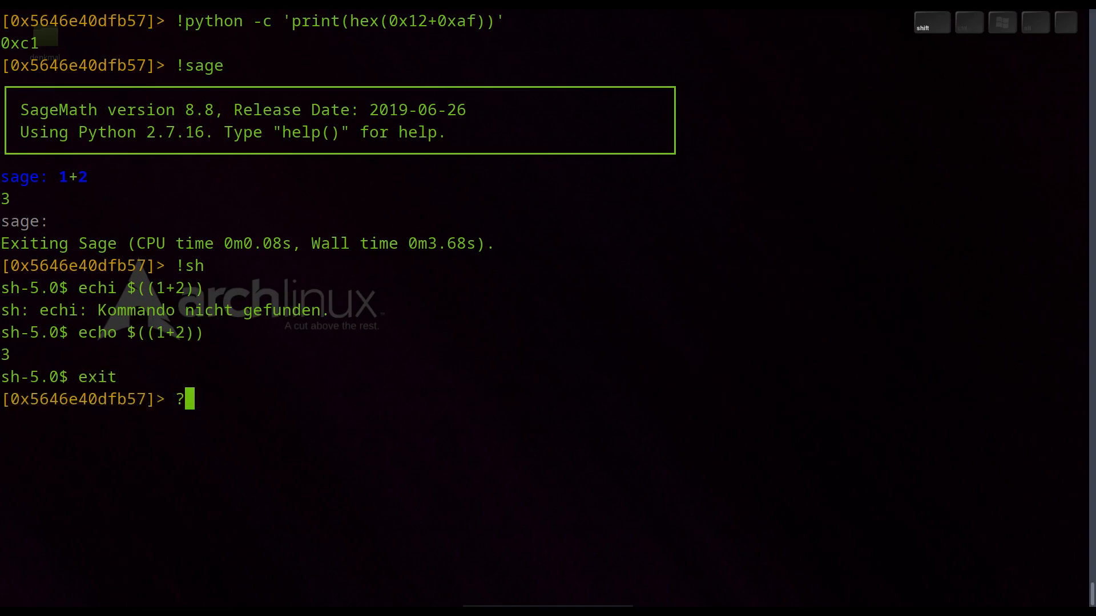
# Evaluate 0x33+0xaa with ?, then filter the output to hex 0xdd.
pyautogui.write('0x33')
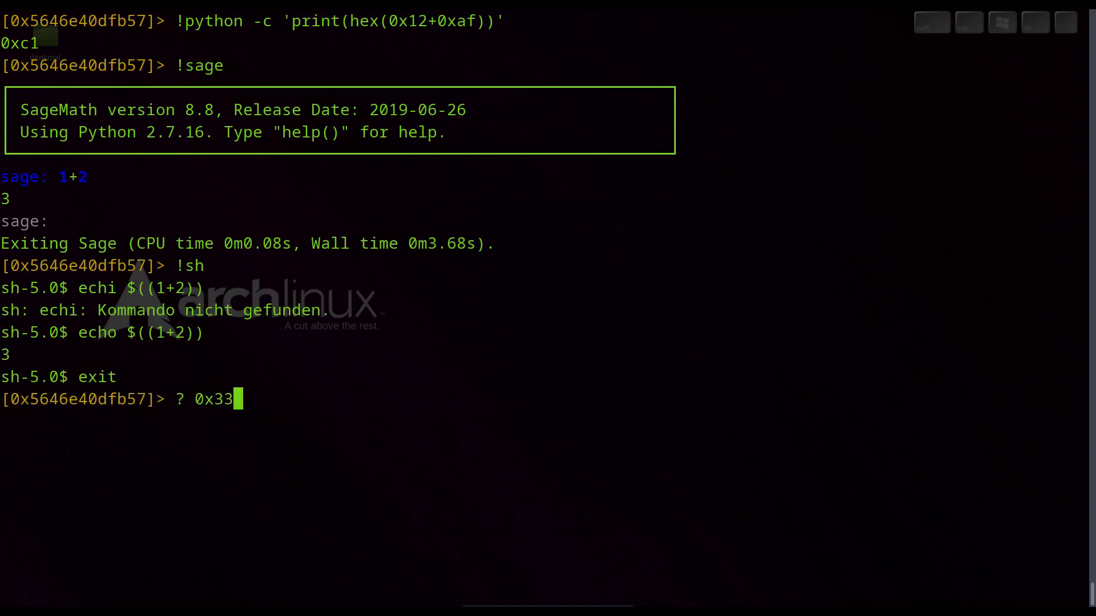
pyautogui.write('+0xaa')
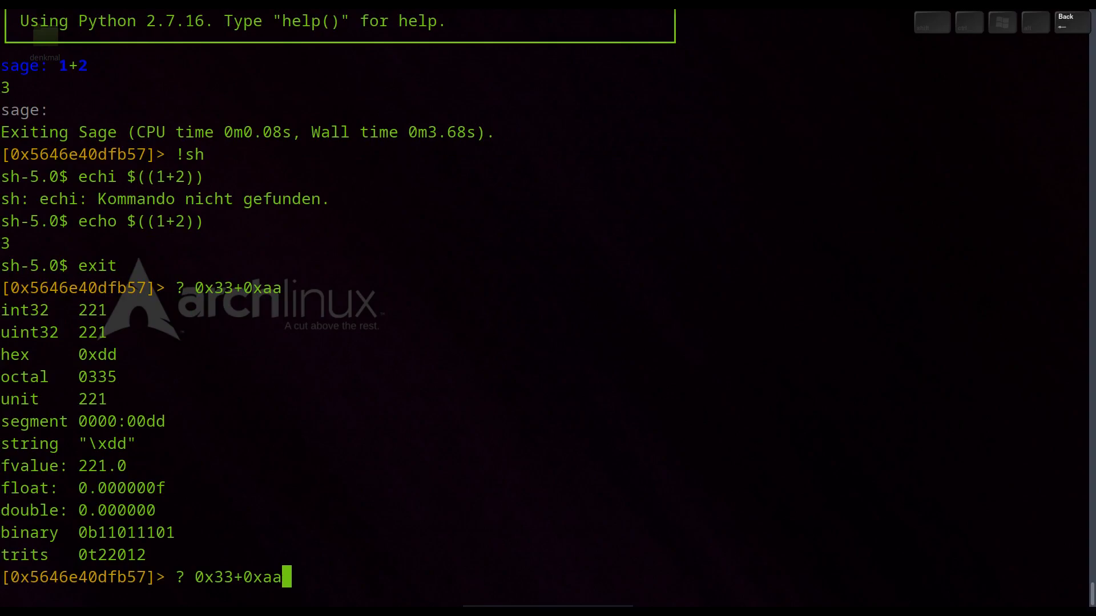
pyautogui.write('~hex')
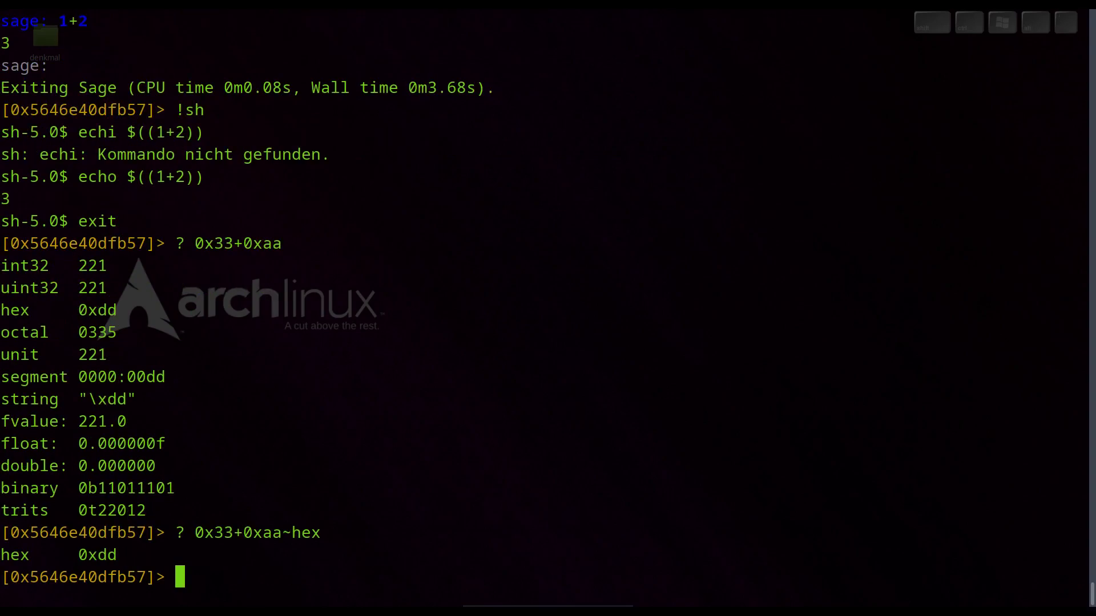
# Start typing the expression '?v 0x33+0x'.
pyautogui.write('?')
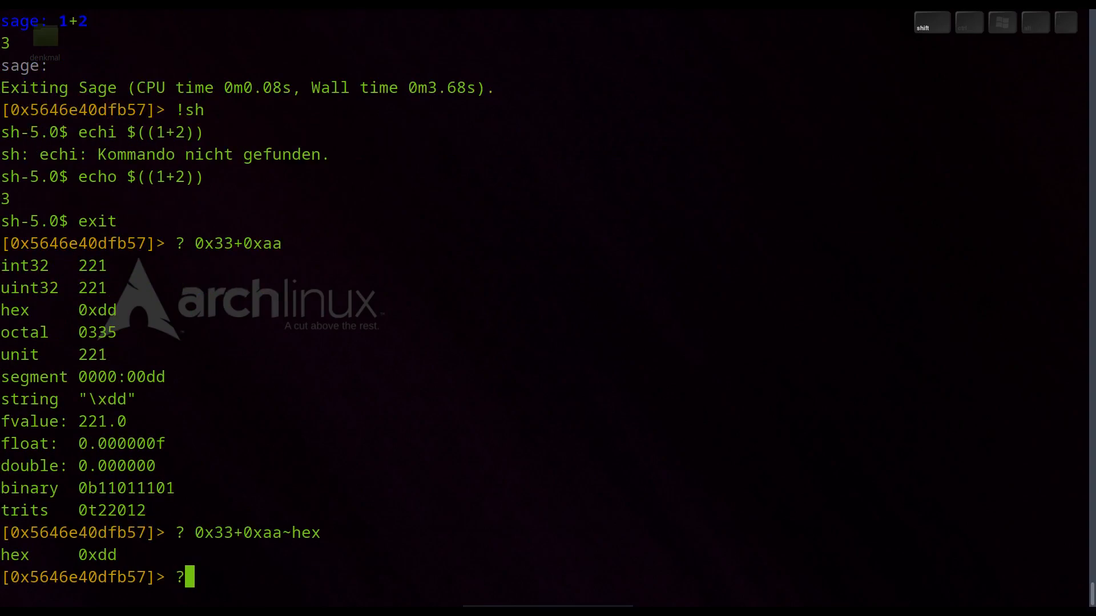
pyautogui.write('v 0x33')
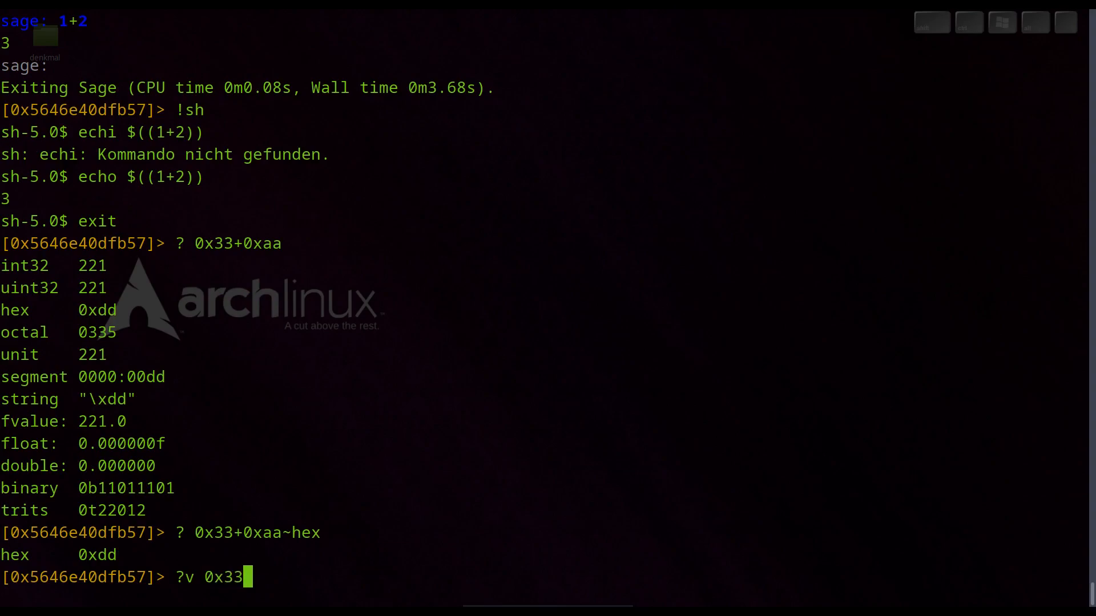
pyautogui.write('+0x')
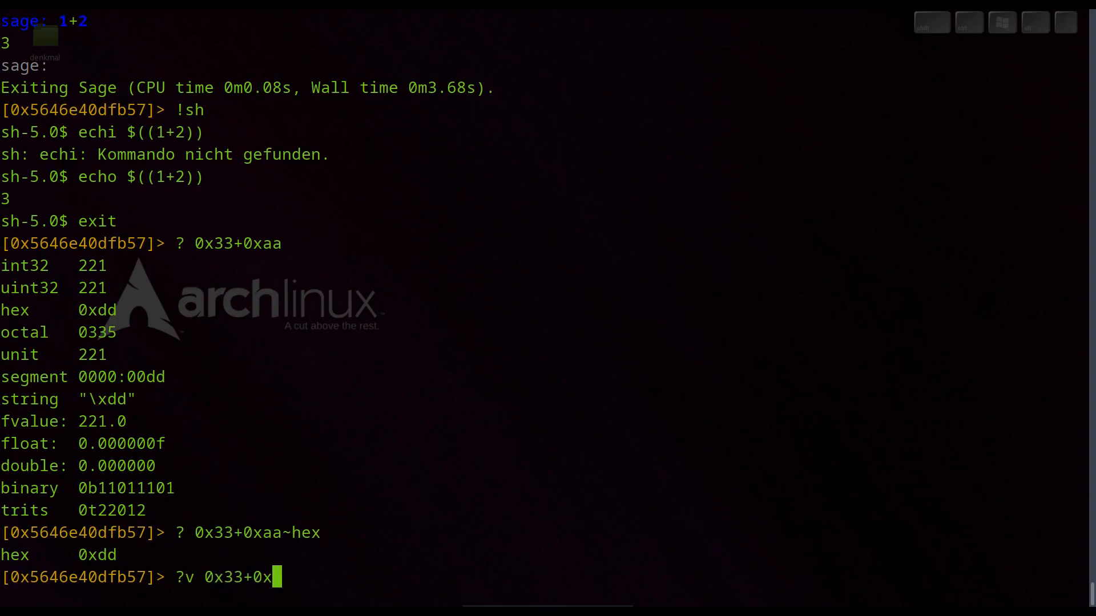